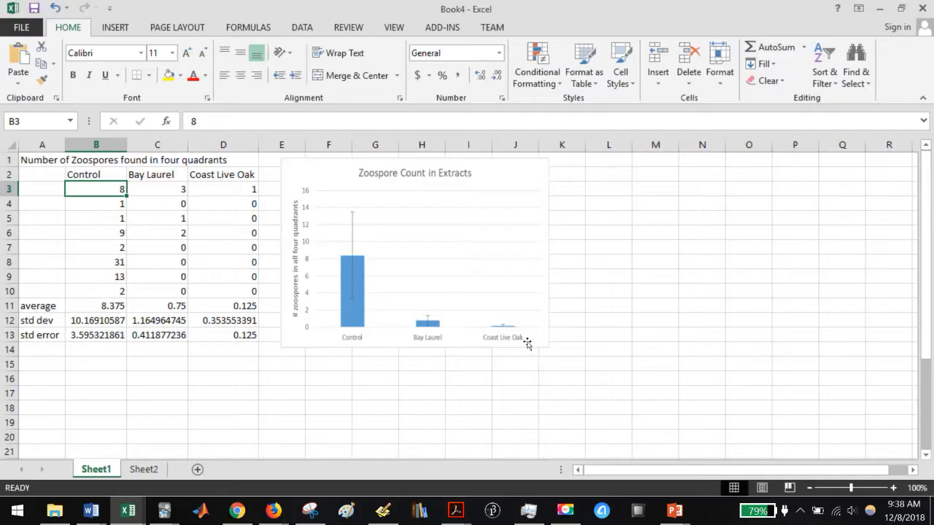
mouse_move(401, 255)
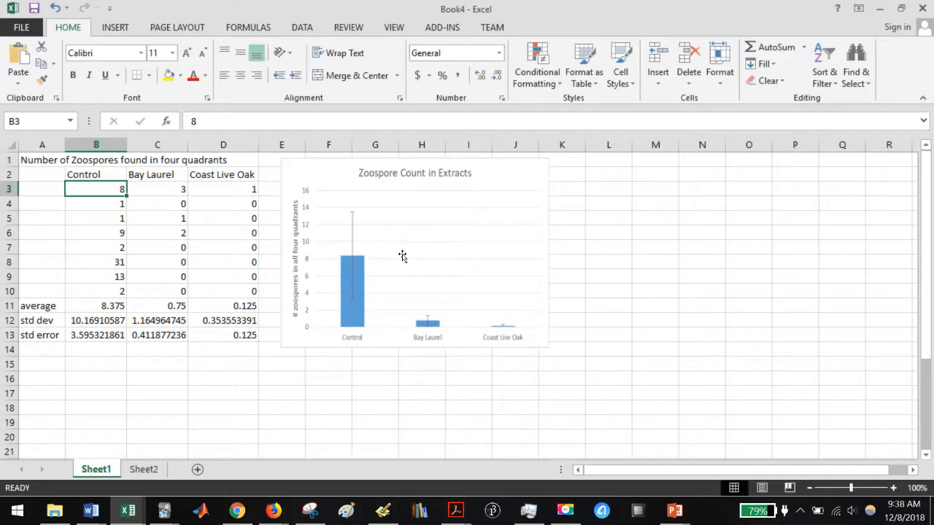
mouse_move(397, 252)
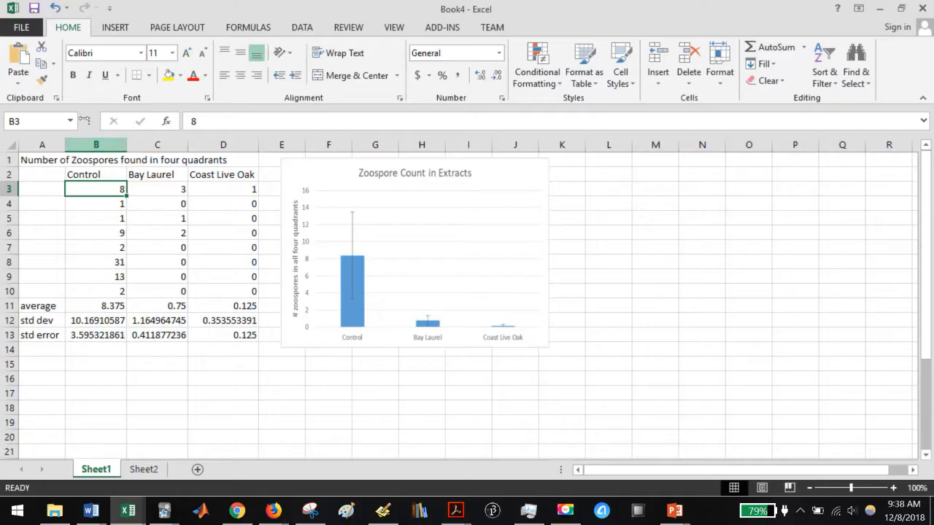
Step: Enable the Analysis ToolPak through File > Options > Add-Ins
left_click(22, 27)
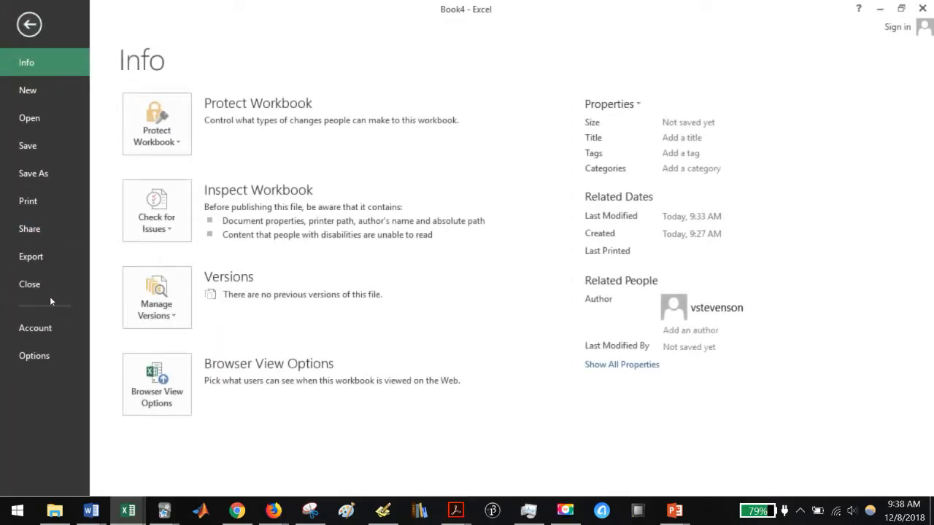
left_click(29, 24)
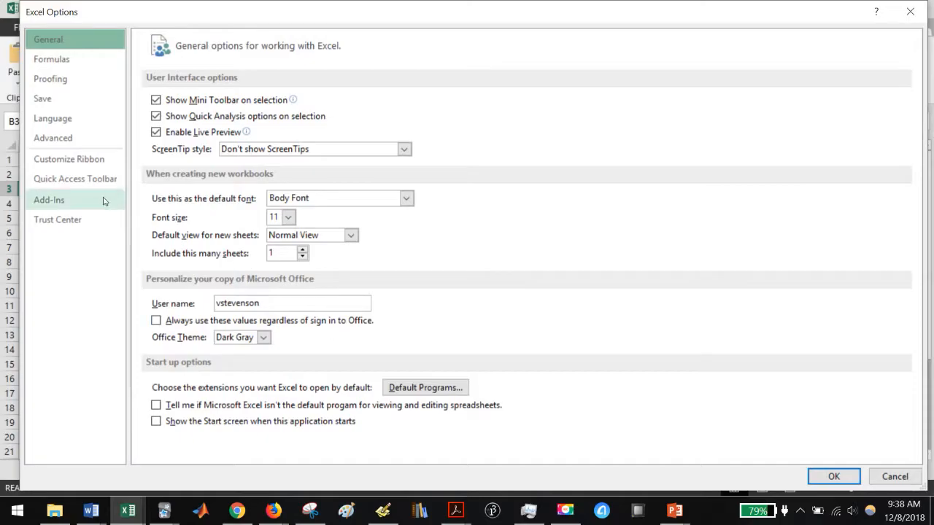
left_click(49, 200)
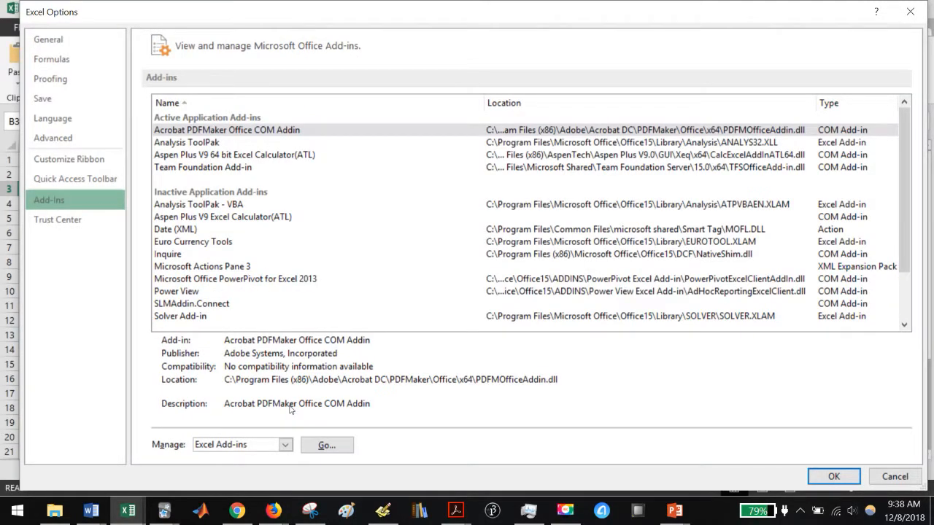
left_click(894, 475)
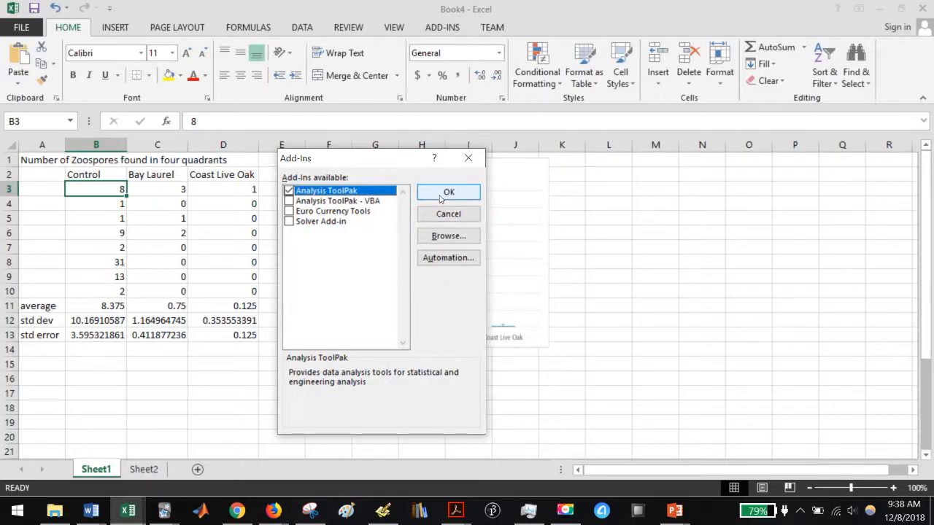
left_click(448, 192)
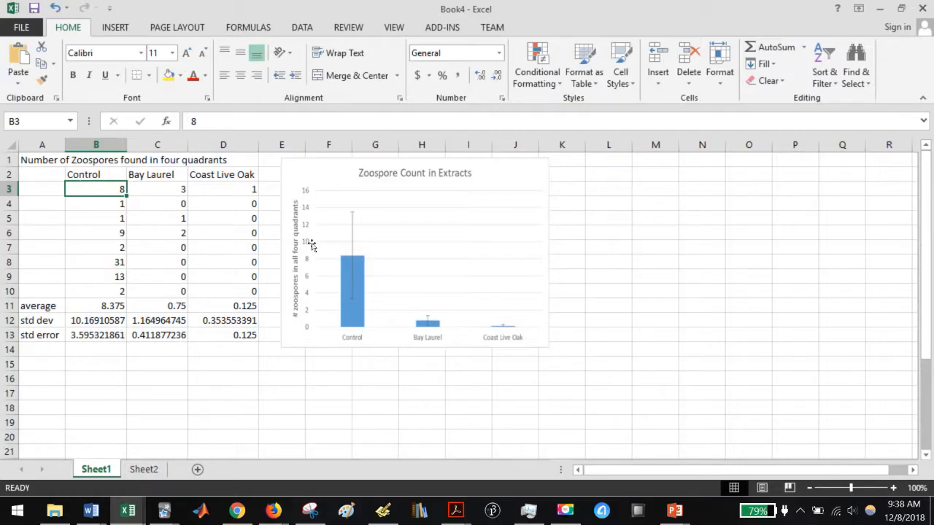
Step: Start Anova: Single Factor on B2:D10 with labels in first row and output at B15
left_click(301, 27)
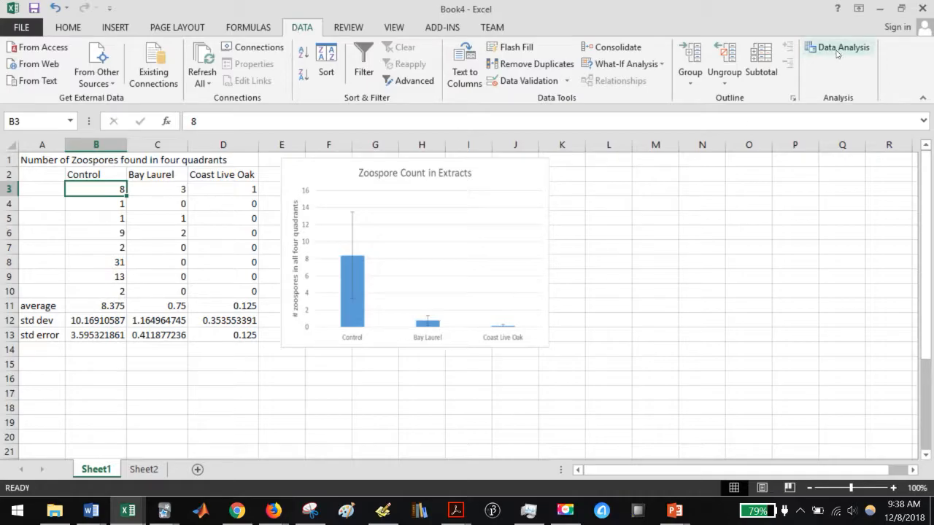
left_click(837, 46)
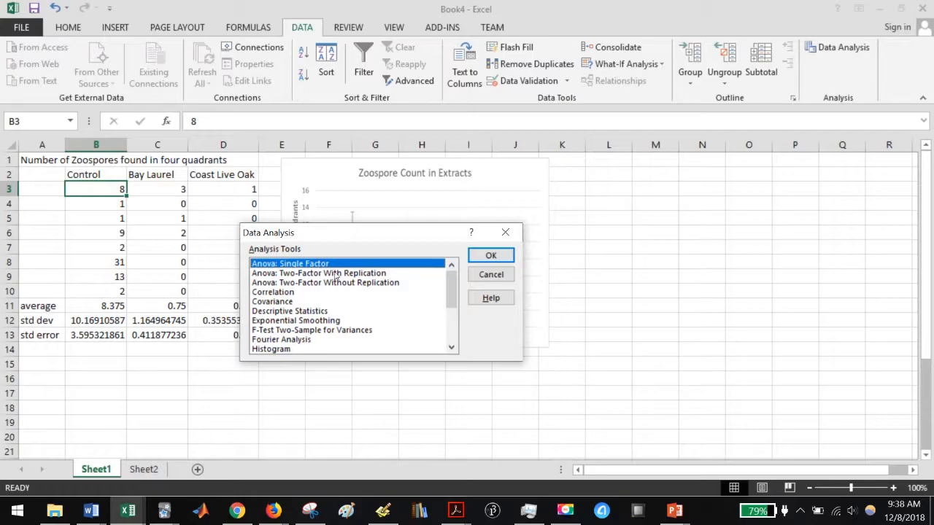
left_click(491, 274)
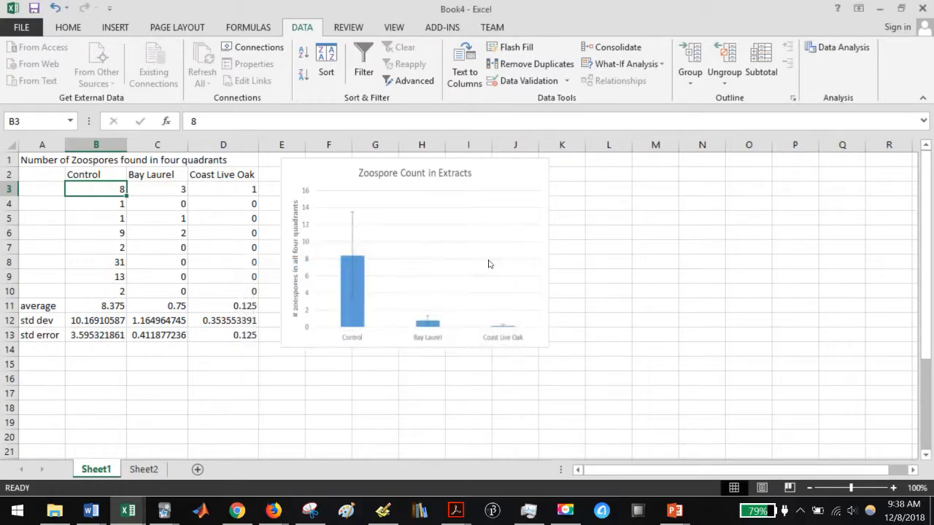
left_click(837, 47)
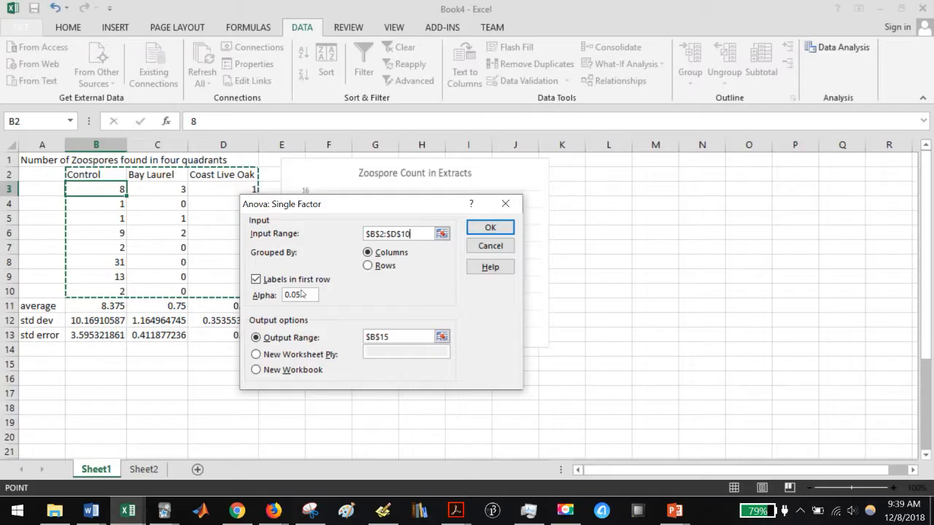
mouse_move(324, 301)
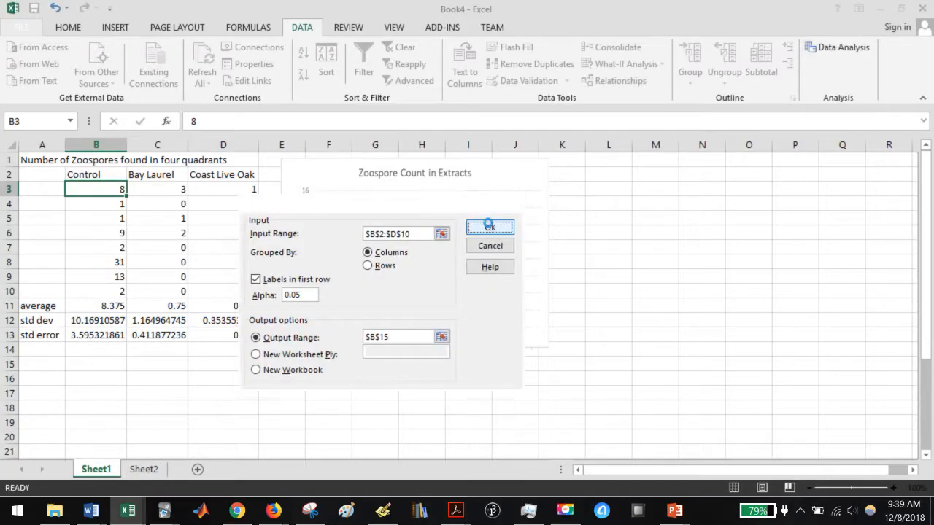
Step: Run the zoospore ANOVA and check the between-groups p-value of 0.018838
left_click(489, 226)
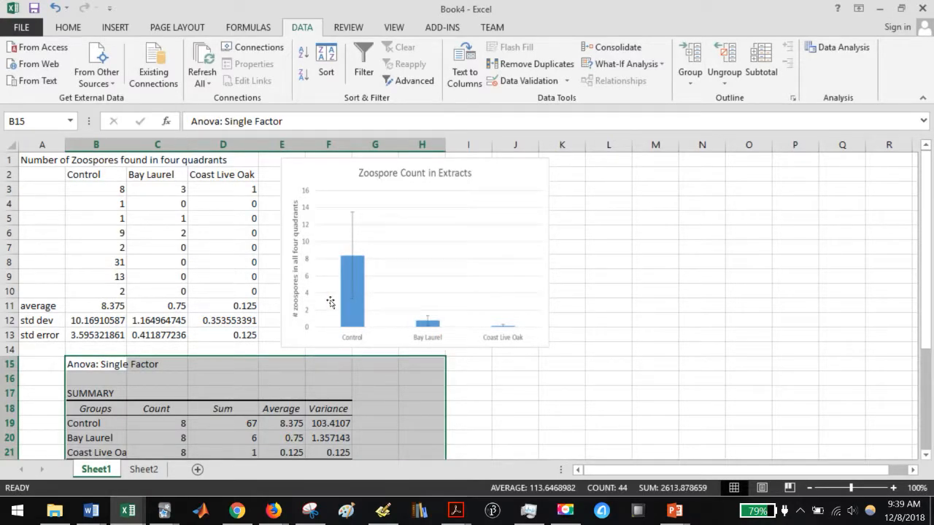
scroll("down", 3)
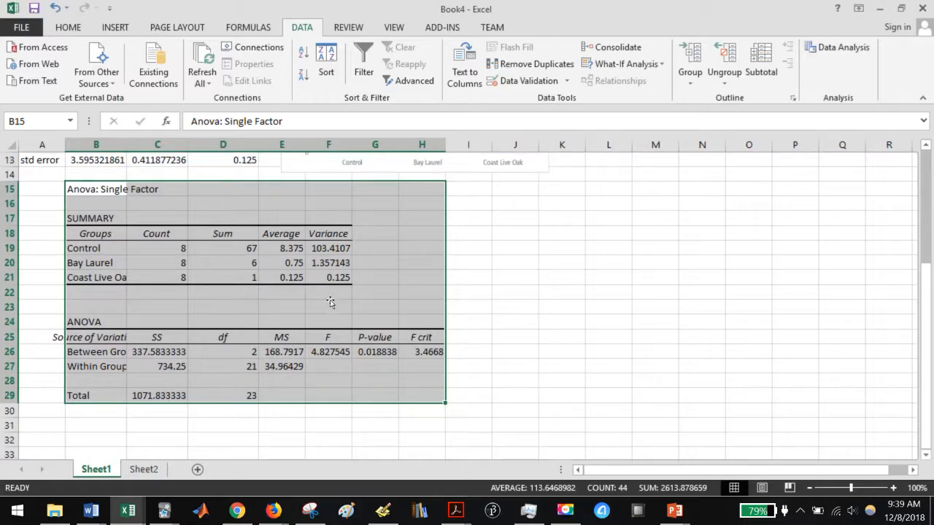
left_click(375, 352)
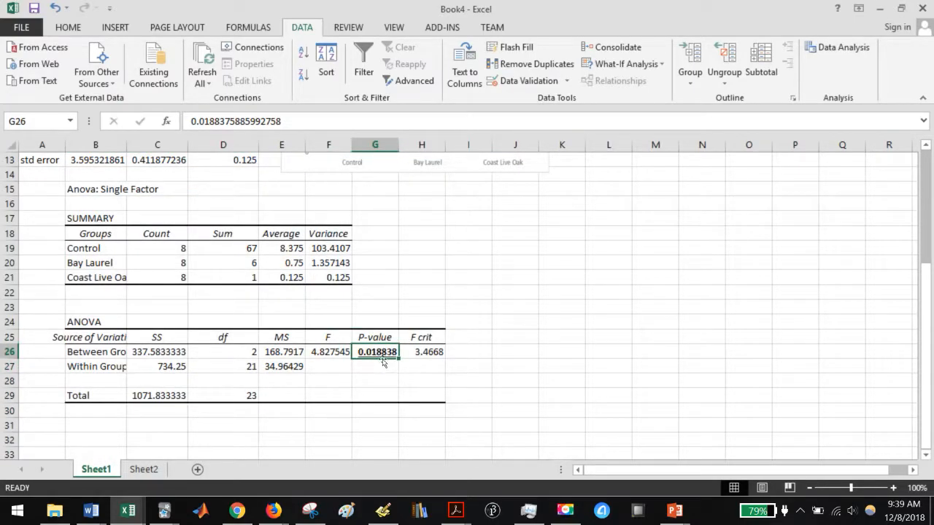
left_click(514, 336)
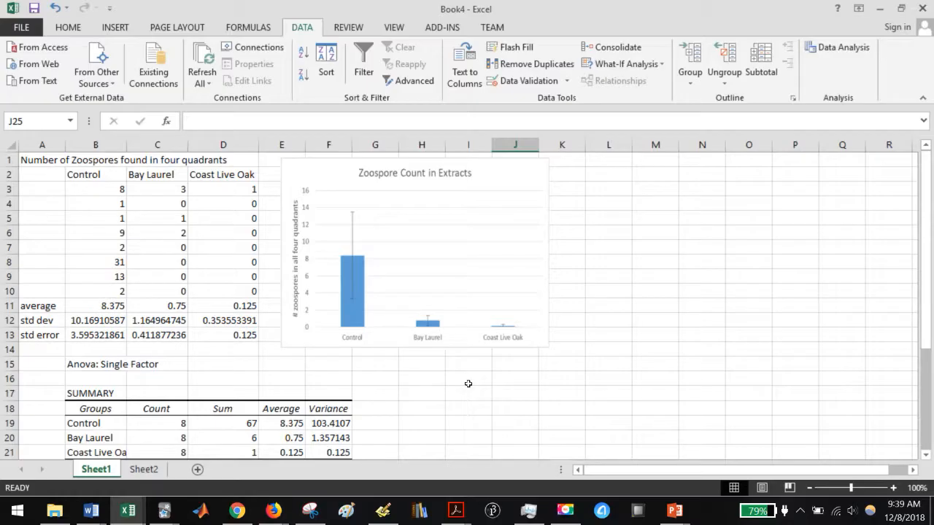
mouse_move(327, 330)
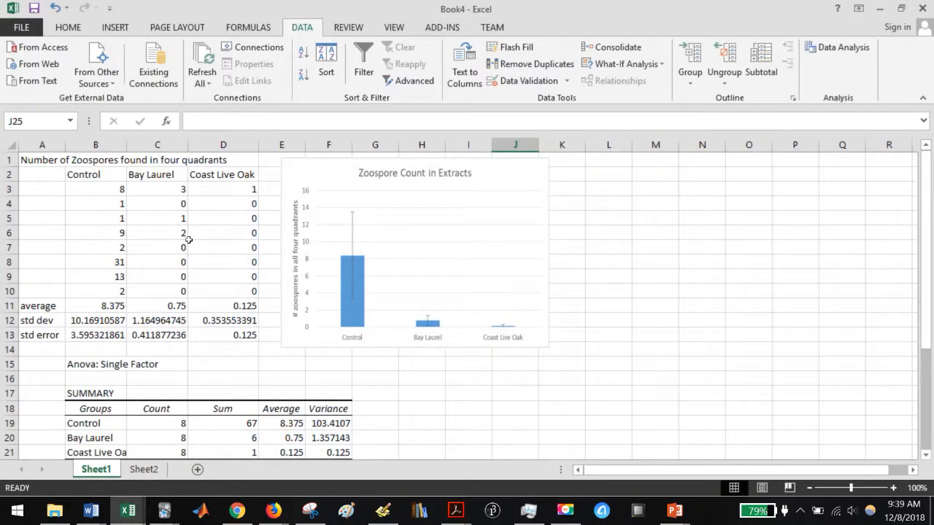
mouse_move(164, 202)
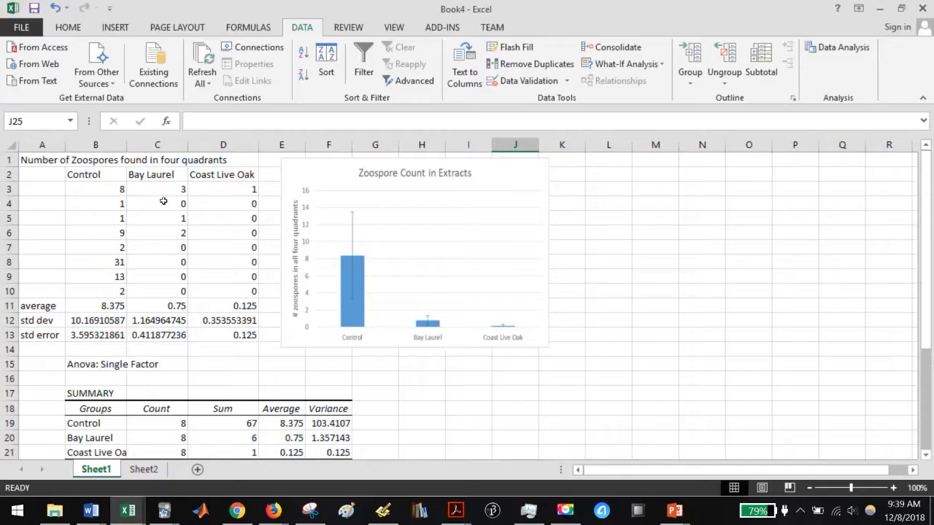
mouse_move(453, 276)
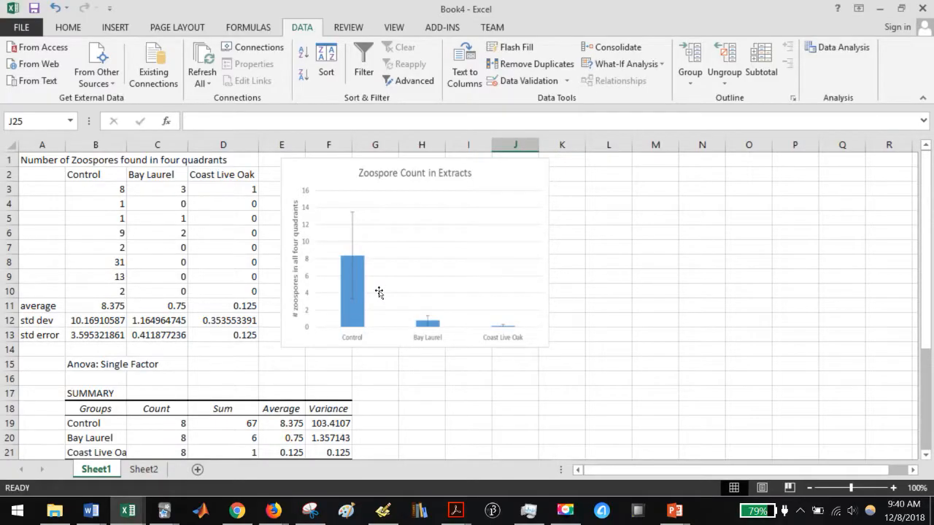
scroll("down", 3)
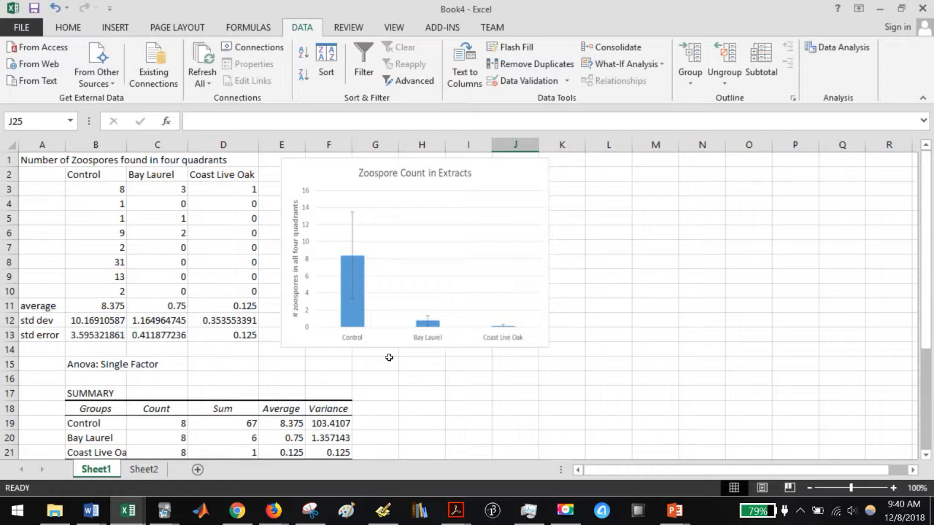
mouse_move(373, 372)
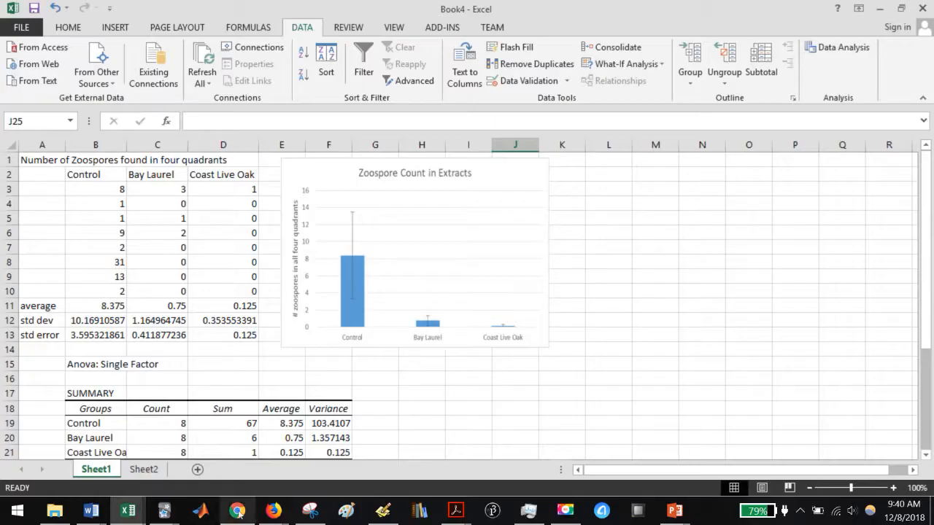
Step: Bring up the astatsa.com ANOVA Tukey HSD calculator page and look through it
left_click(236, 509)
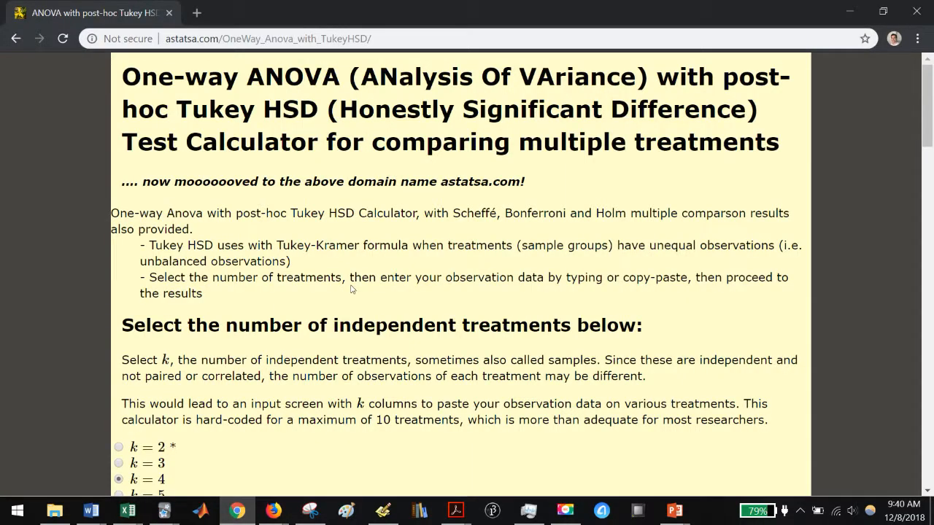
scroll("down", 3)
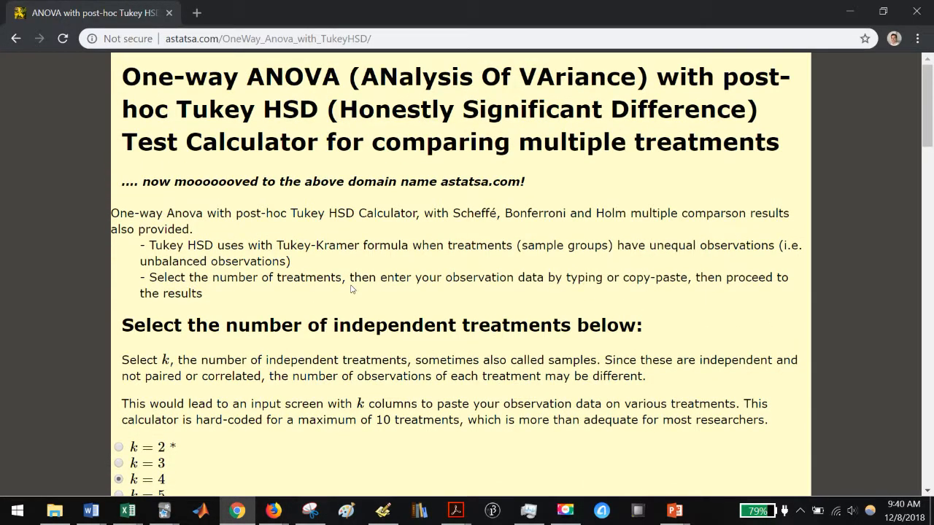
scroll("down", 3)
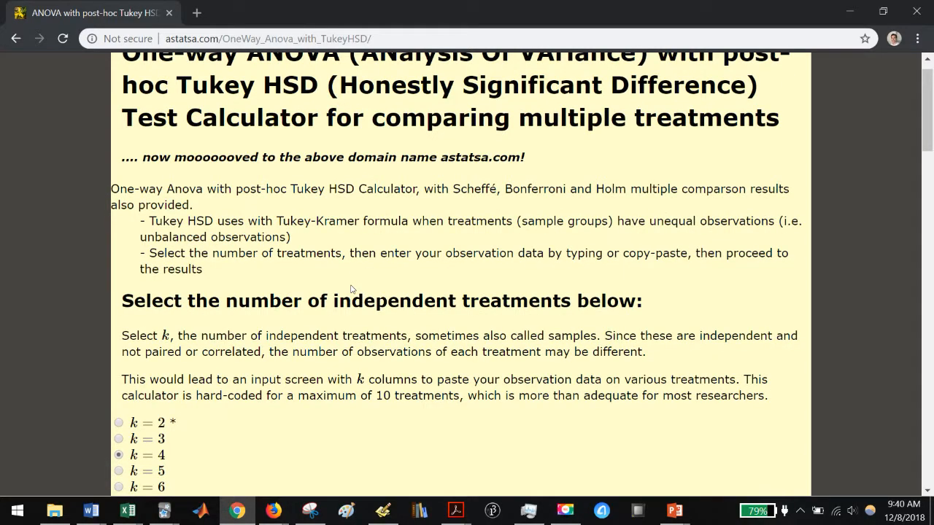
scroll("down", 3)
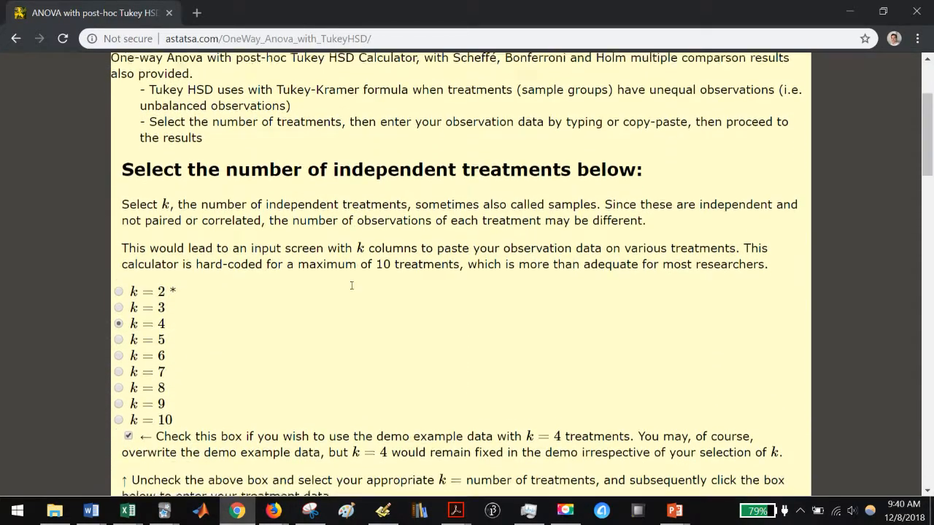
scroll("down", 3)
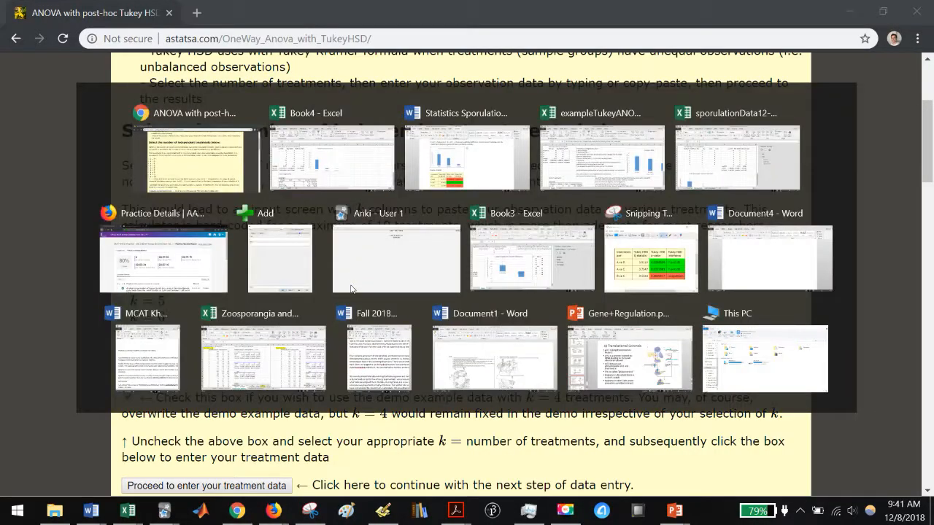
Step: Choose three treatments (k = 3) and turn off the demo data
left_click(331, 157)
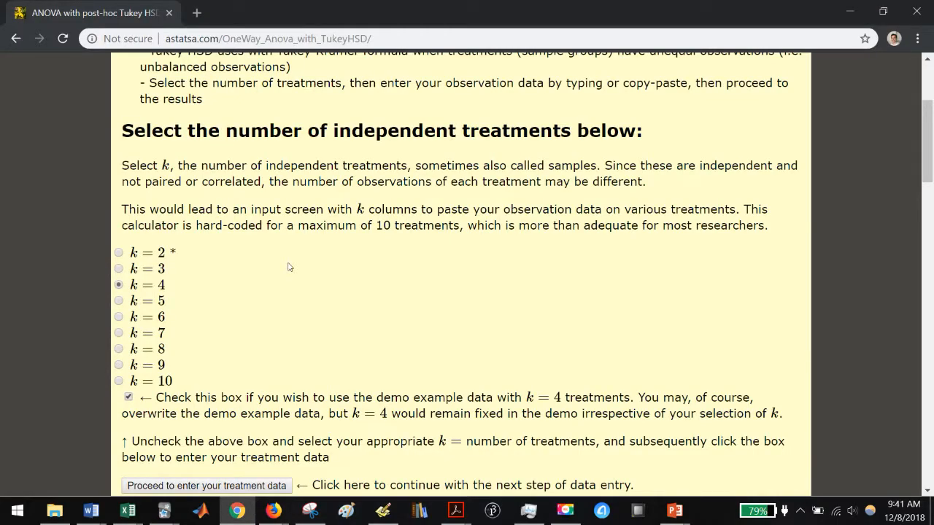
left_click(119, 269)
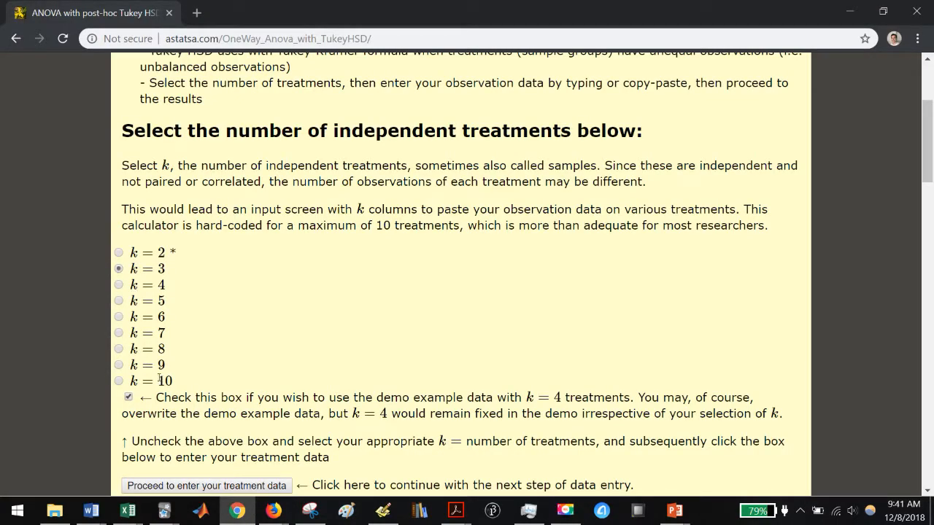
left_click(128, 396)
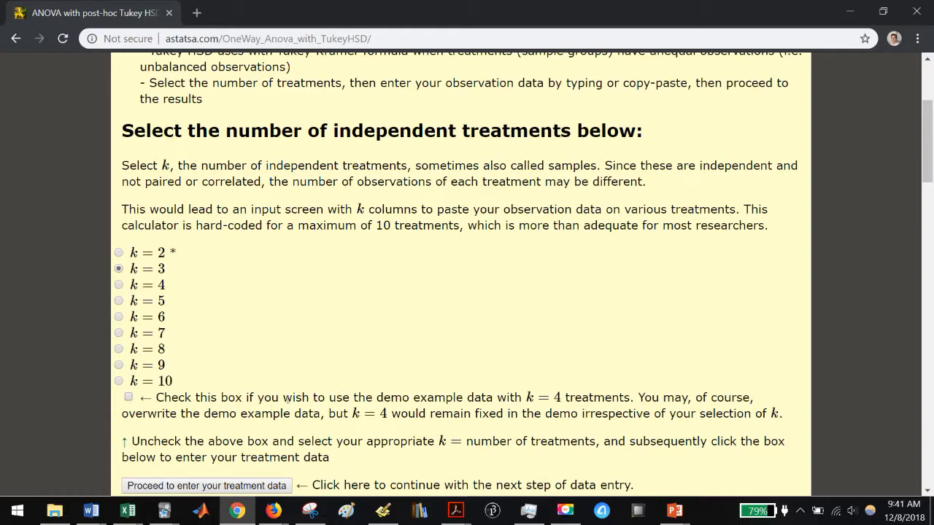
scroll("down", 3)
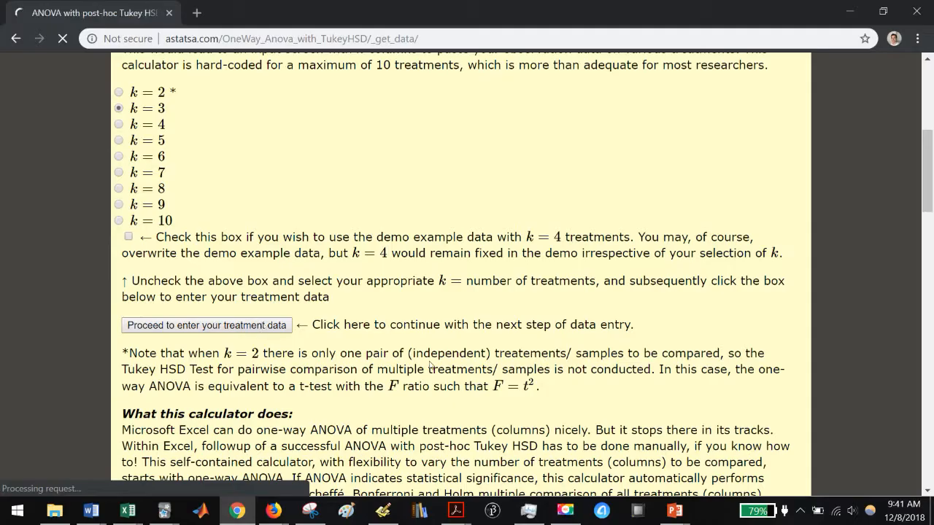
Step: Paste the three zoospore count columns into Samples A, B and C and calculate
left_click(206, 324)
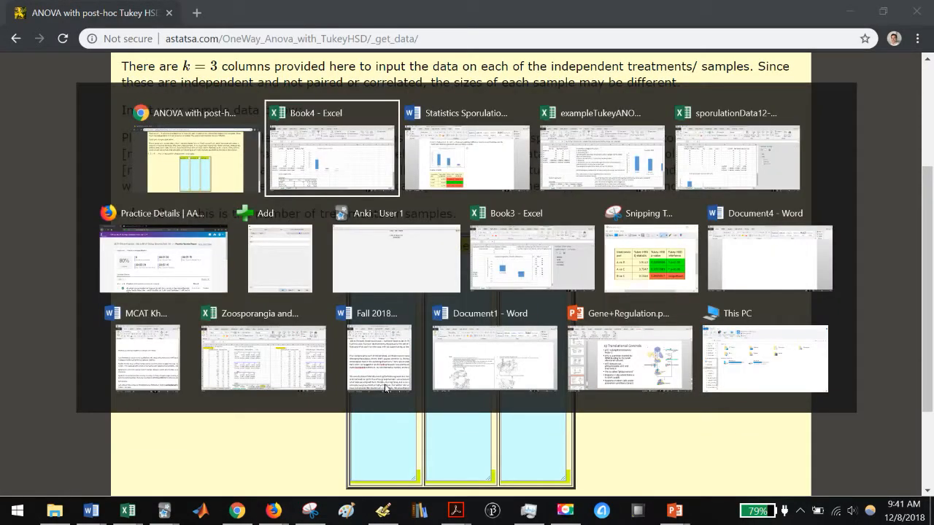
left_click(330, 157)
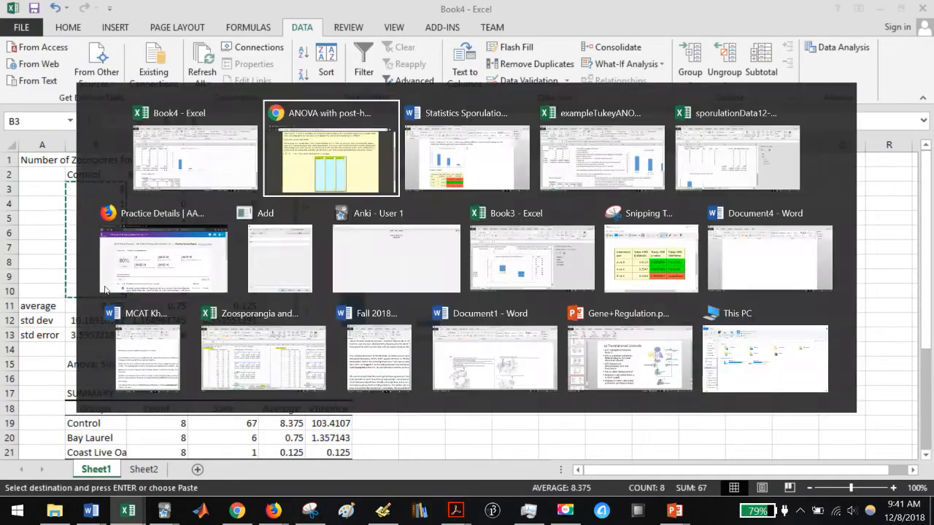
left_click(330, 149)
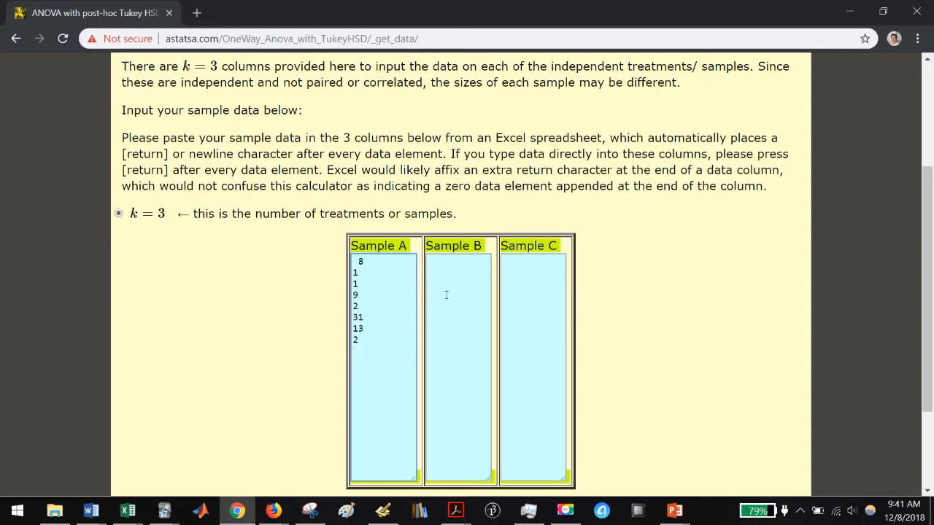
left_click(128, 509)
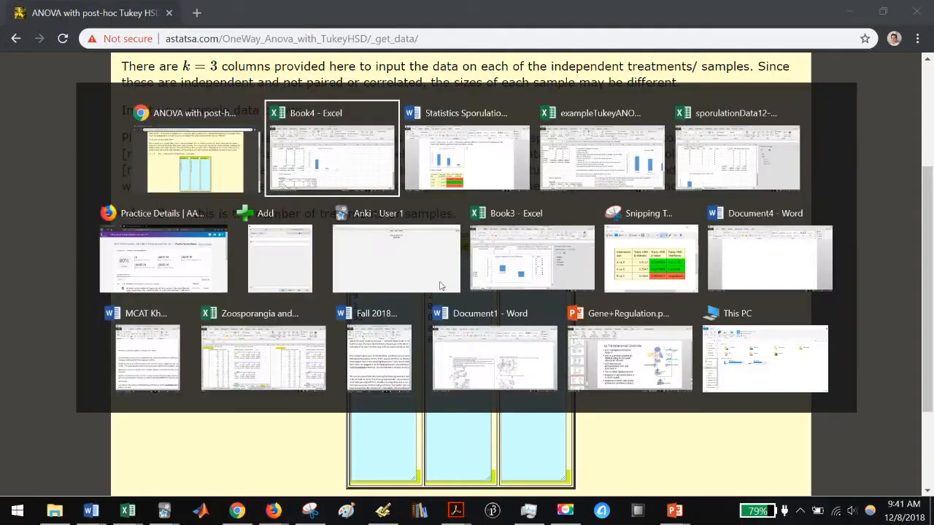
left_click(331, 149)
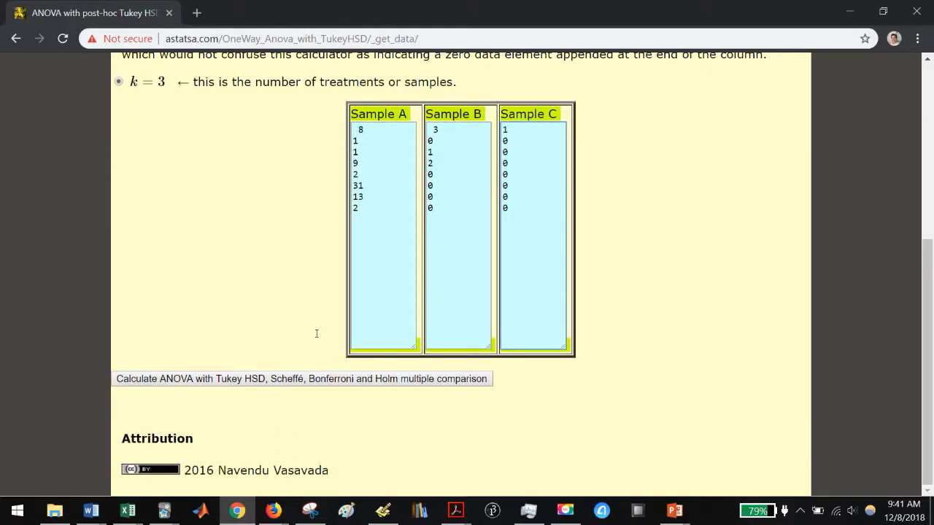
left_click(300, 378)
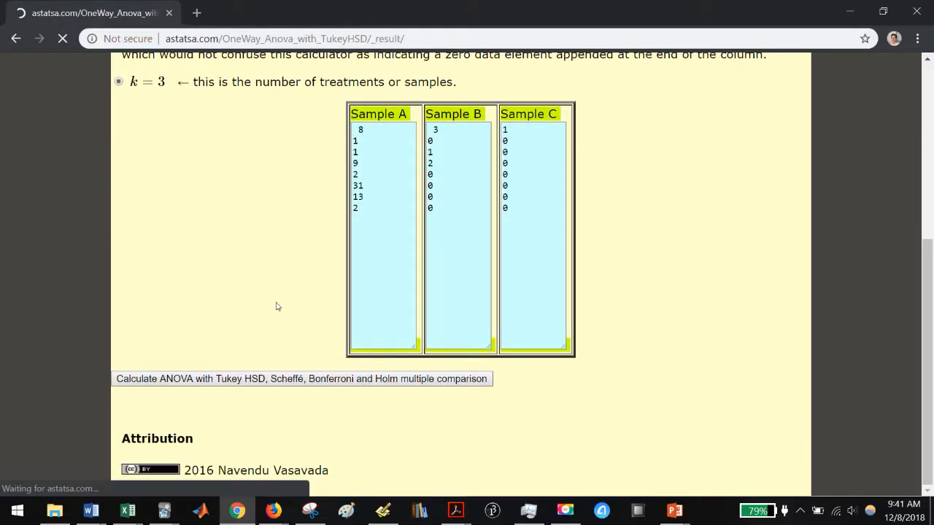
Step: Scroll to the Tukey HSD table (A–B, A–C significant) and snip it
left_click(301, 378)
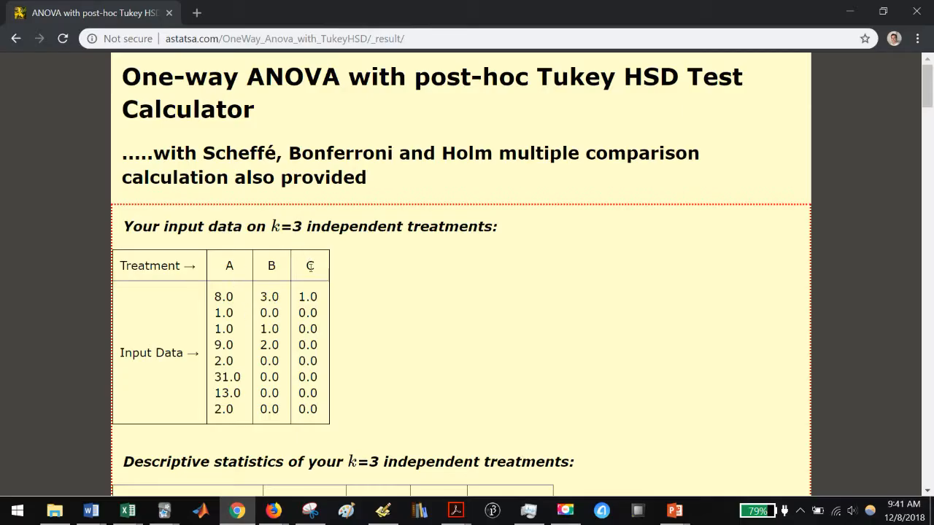
scroll("down", 3)
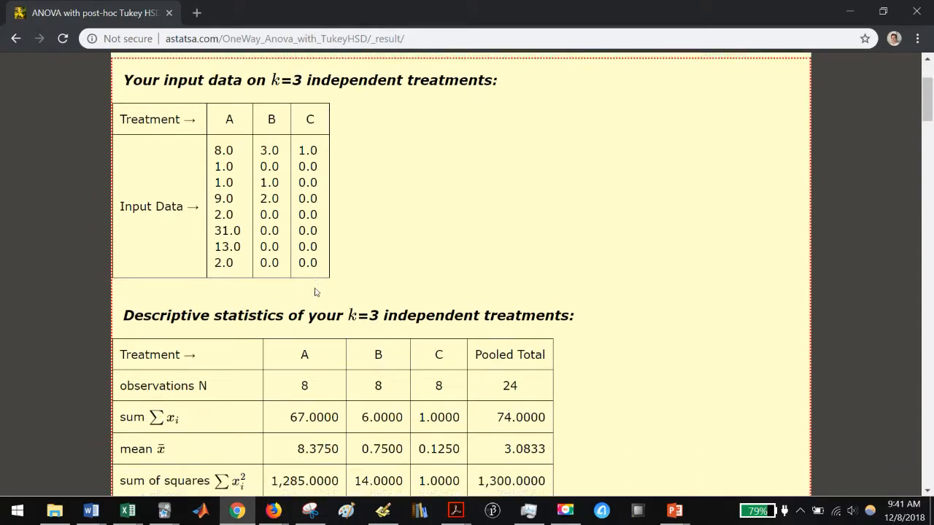
scroll("down", 3)
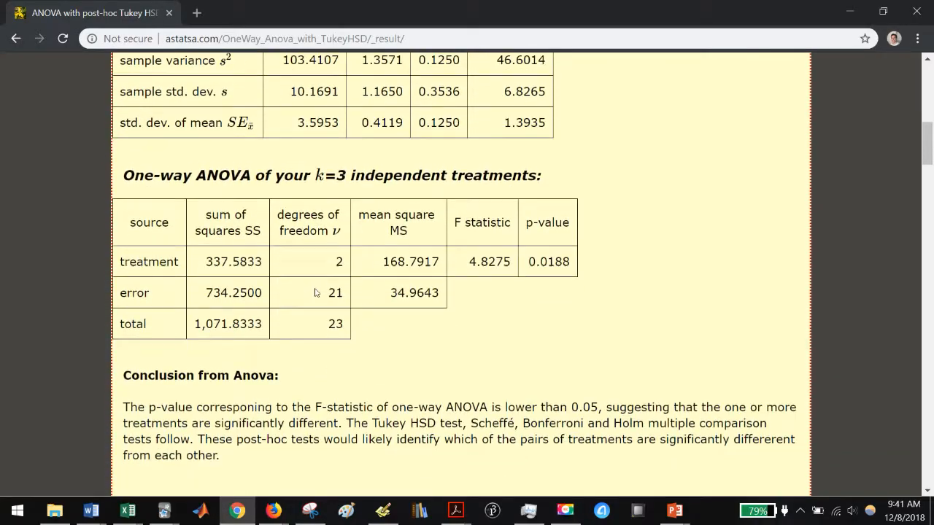
scroll("down", 3)
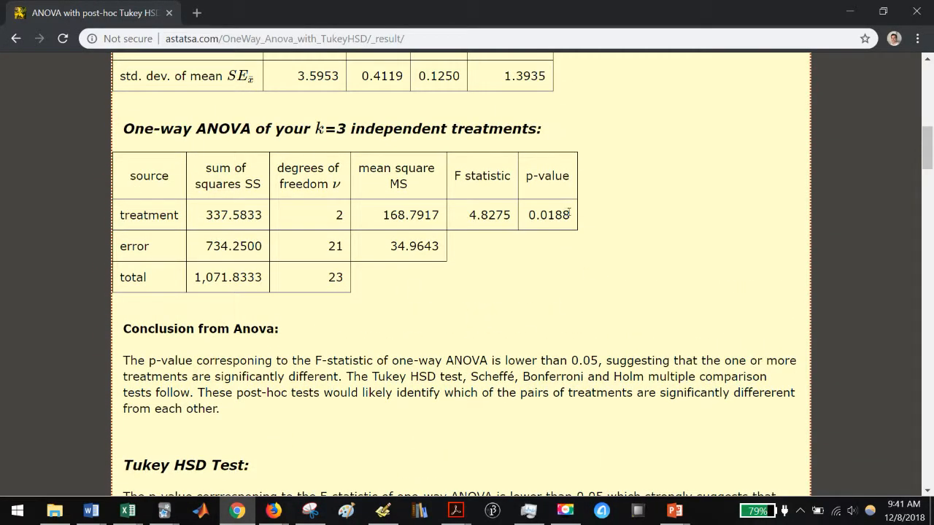
mouse_move(584, 296)
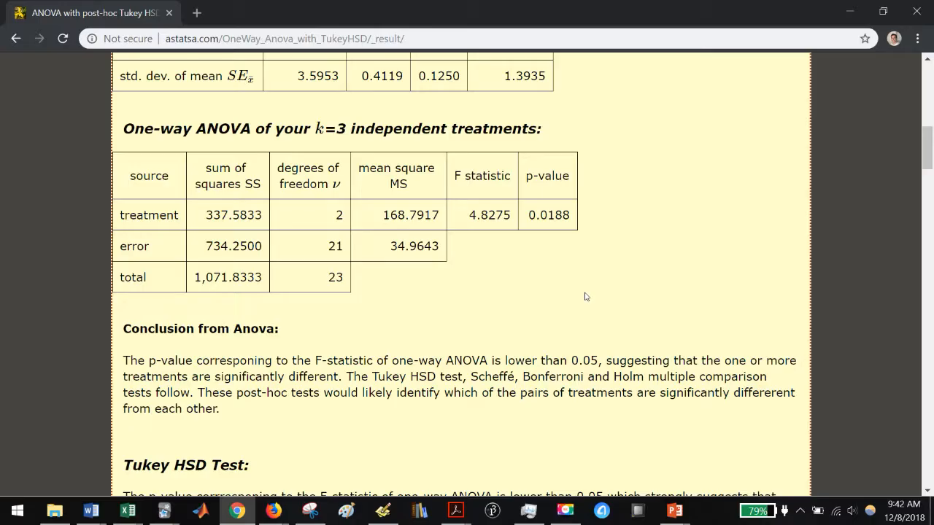
scroll("down", 3)
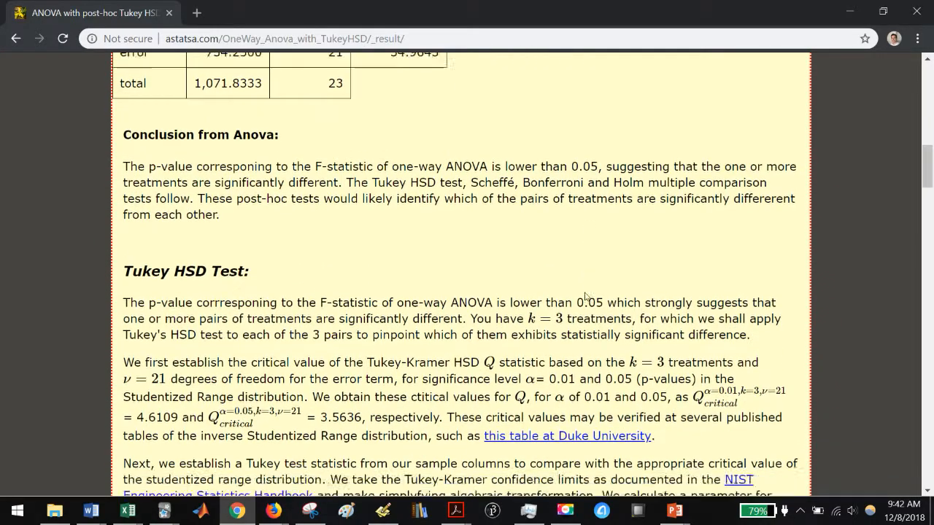
scroll("down", 3)
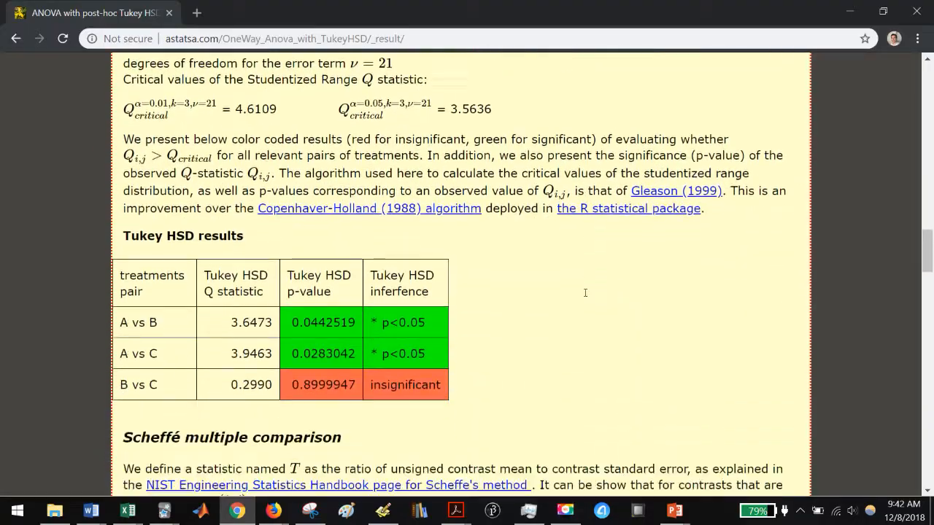
scroll("down", 3)
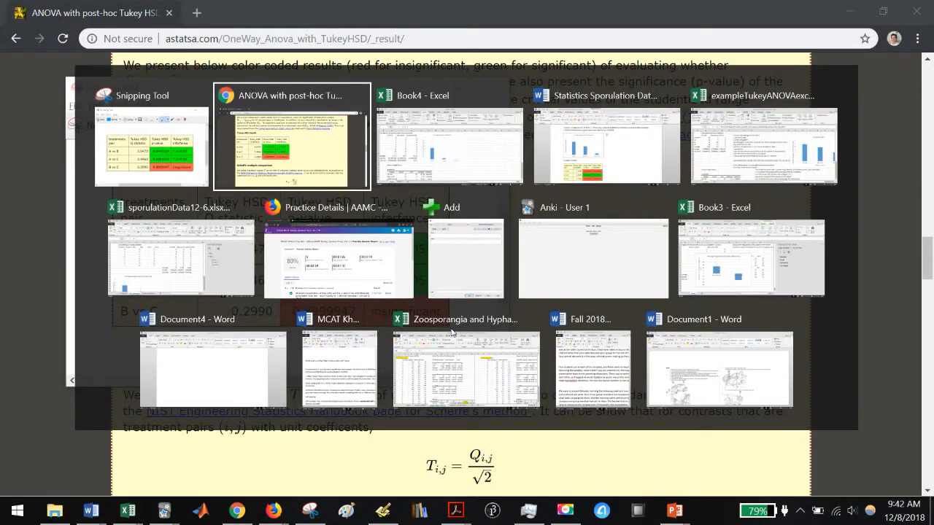
left_click(448, 146)
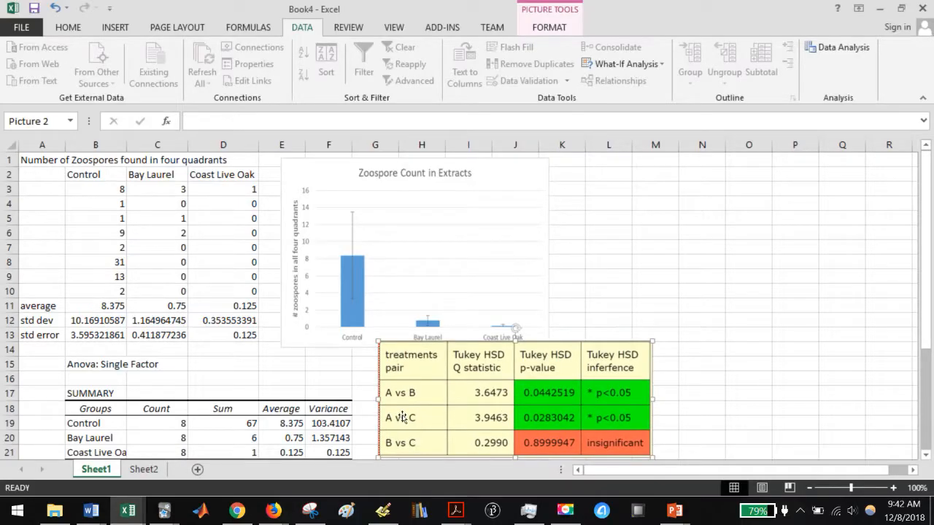
Step: Place the Tukey HSD image beneath the Zoospore Count in Extracts chart
left_click(747, 376)
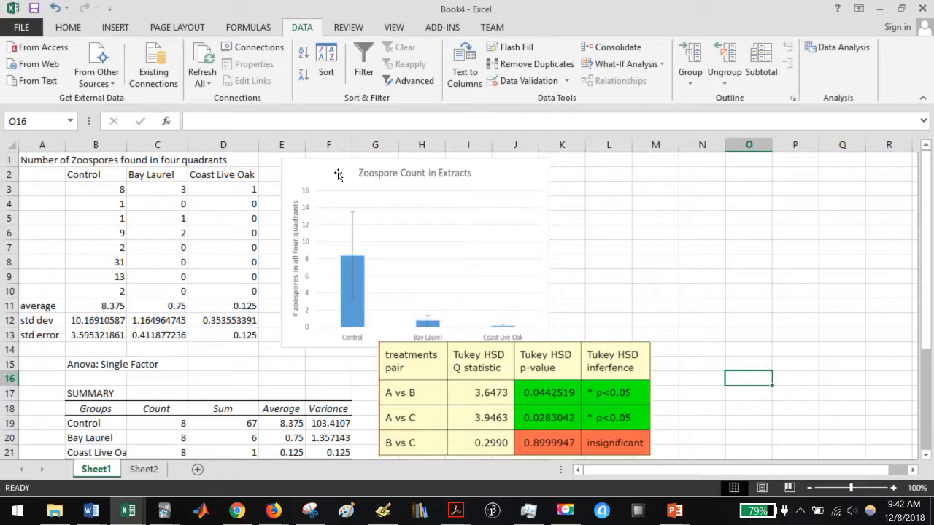
mouse_move(364, 206)
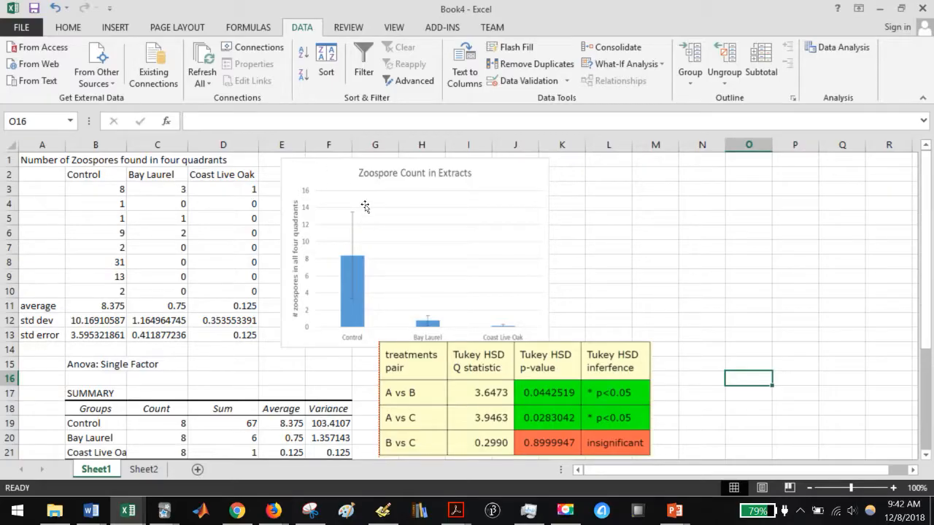
mouse_move(428, 212)
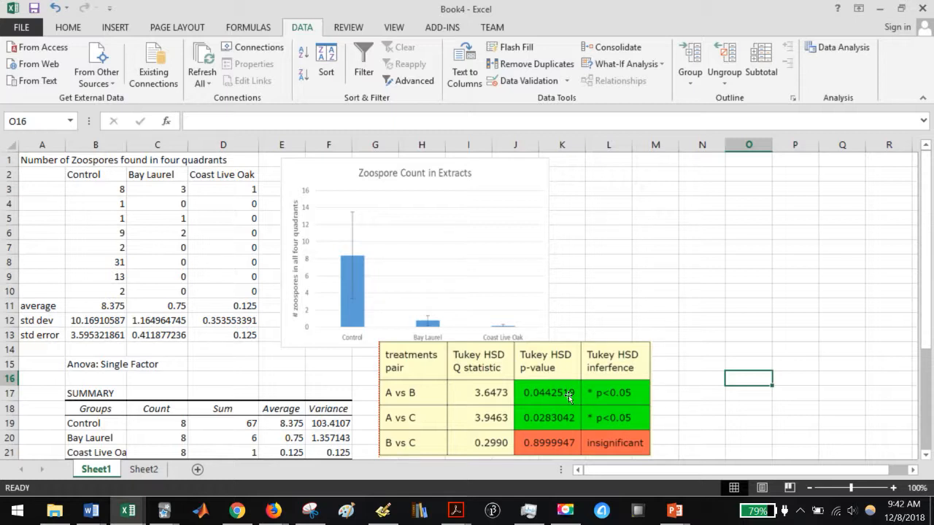
mouse_move(633, 405)
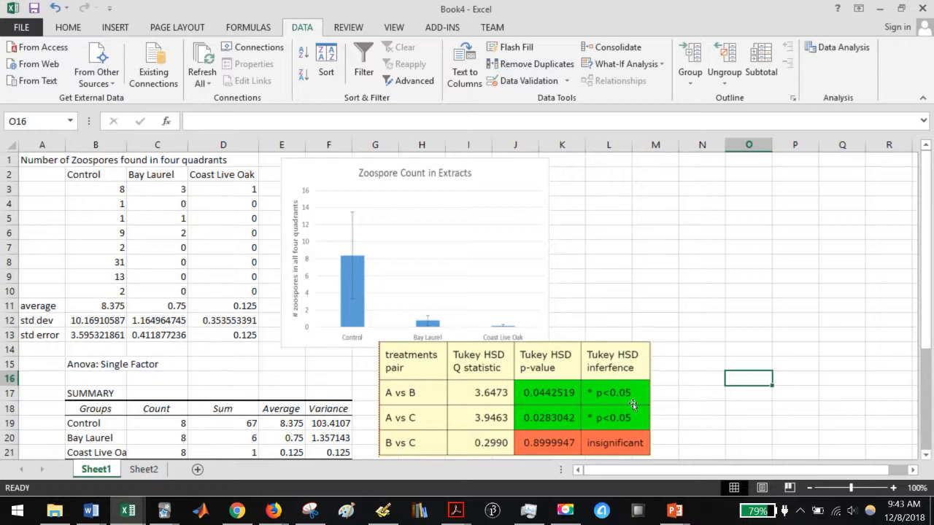
mouse_move(490, 403)
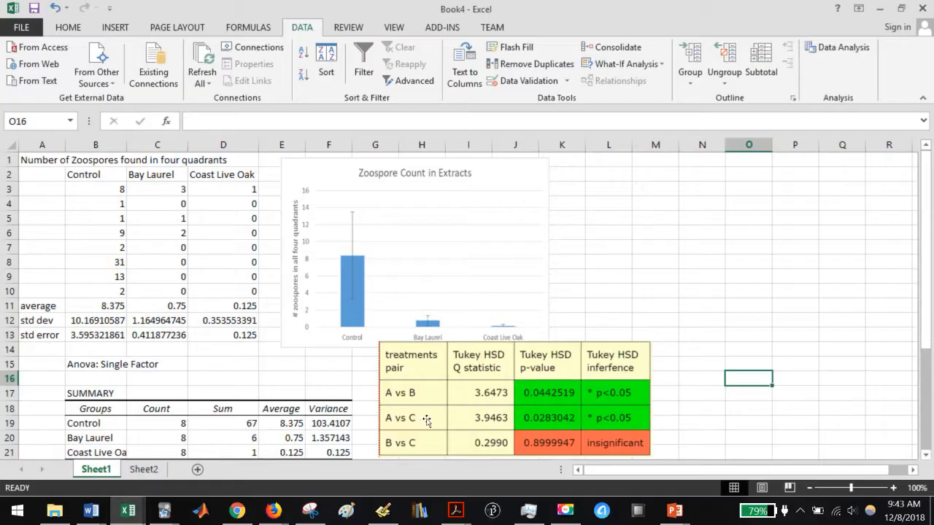
mouse_move(355, 218)
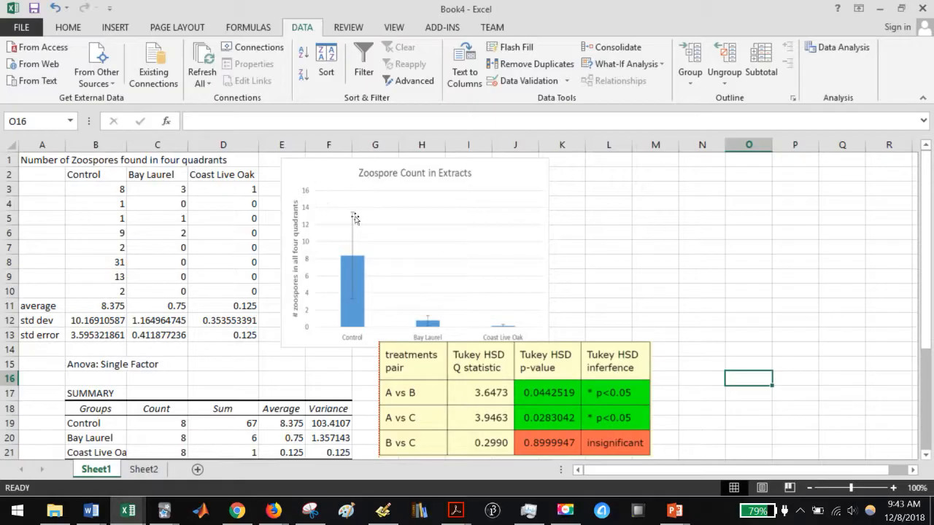
mouse_move(317, 232)
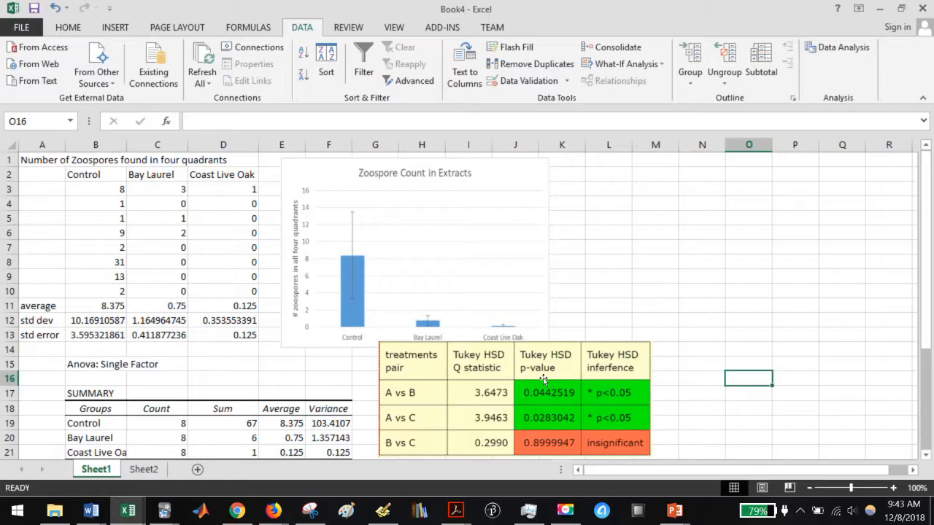
mouse_move(525, 231)
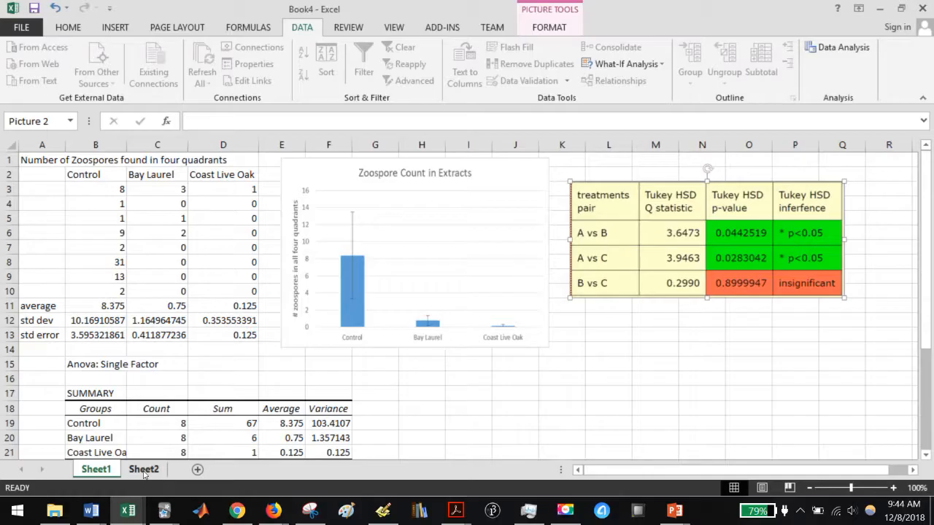
Step: On Sheet2, select sporangia counts B2:D10 and set up Anova: Single Factor
left_click(142, 469)
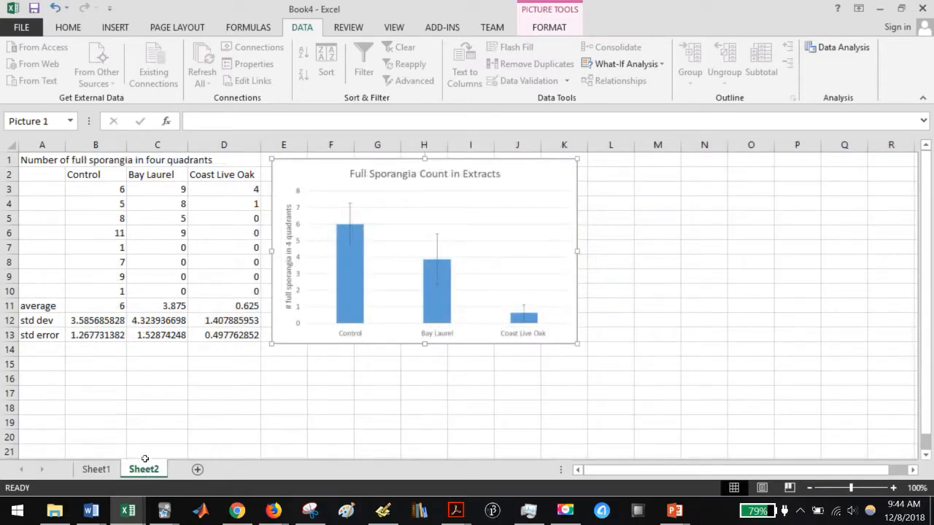
left_click(224, 392)
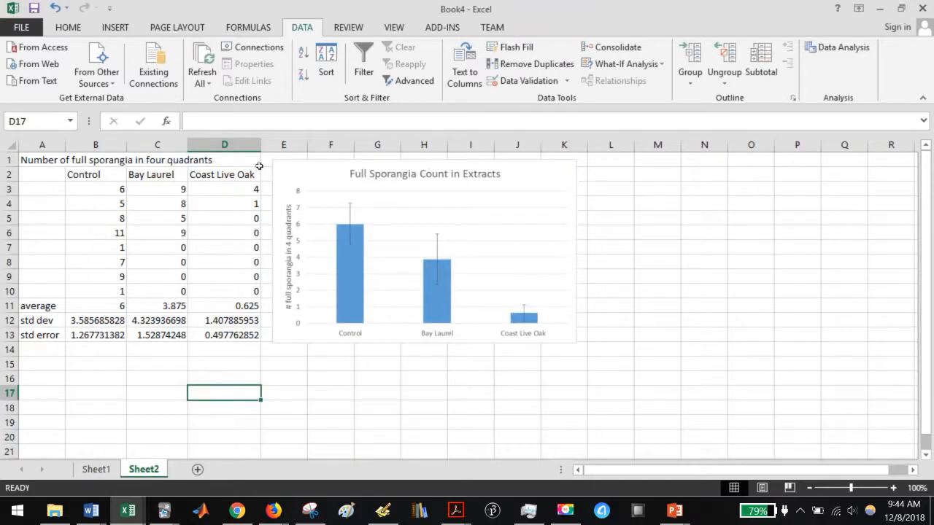
left_click_drag(96, 174, 157, 218)
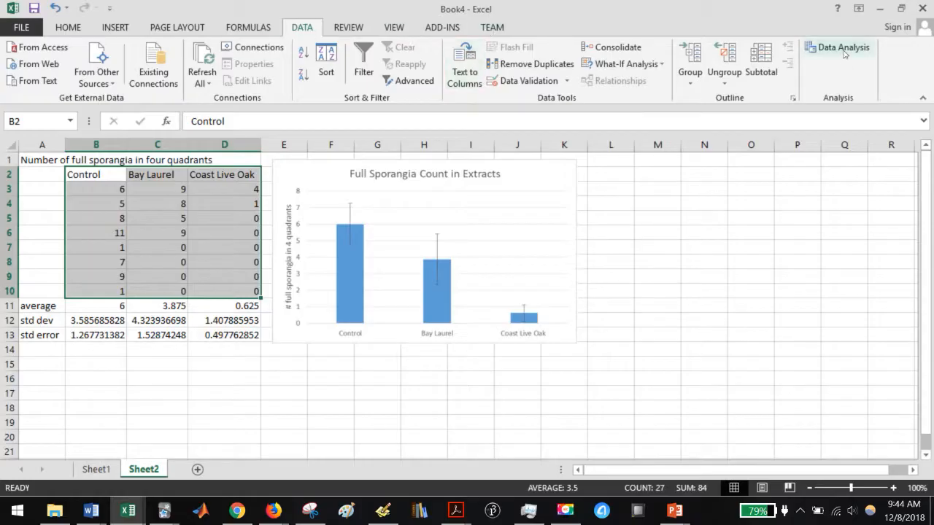
left_click(838, 47)
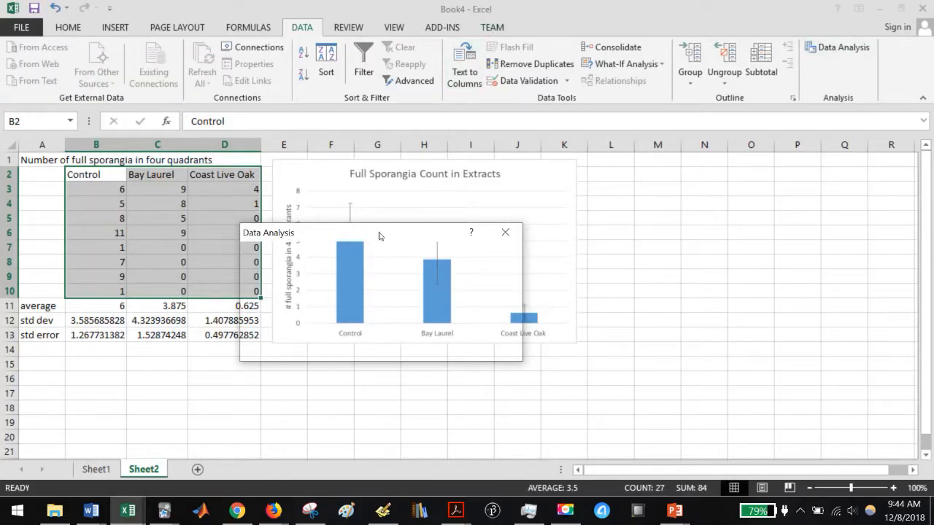
left_click_drag(292, 232, 248, 175)
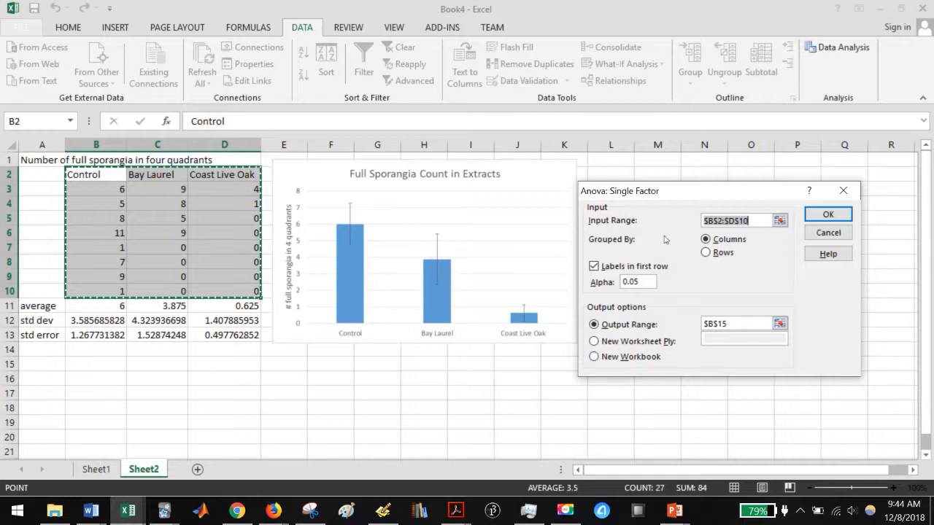
Step: Run the sporangia ANOVA, then copy Control, Bay Laurel and Coast Live Oak counts into Samples A–C
left_click(827, 214)
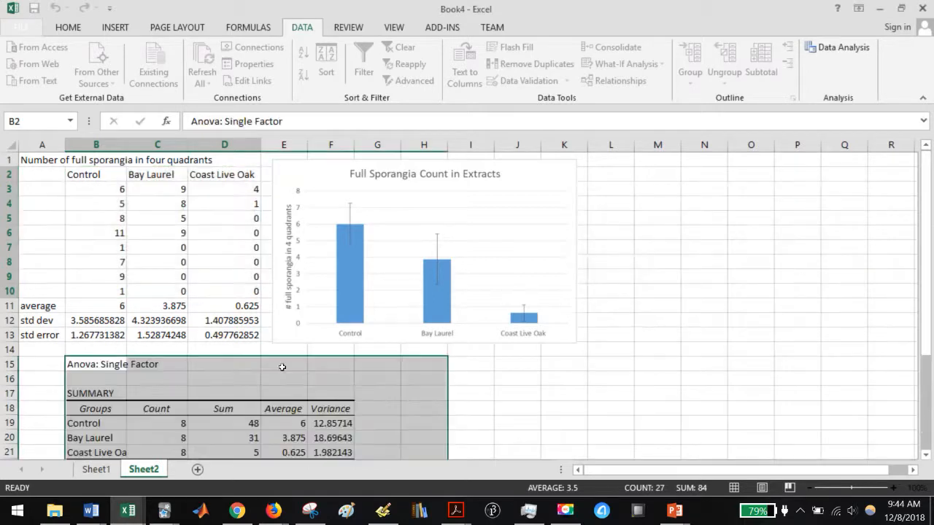
scroll("down", 3)
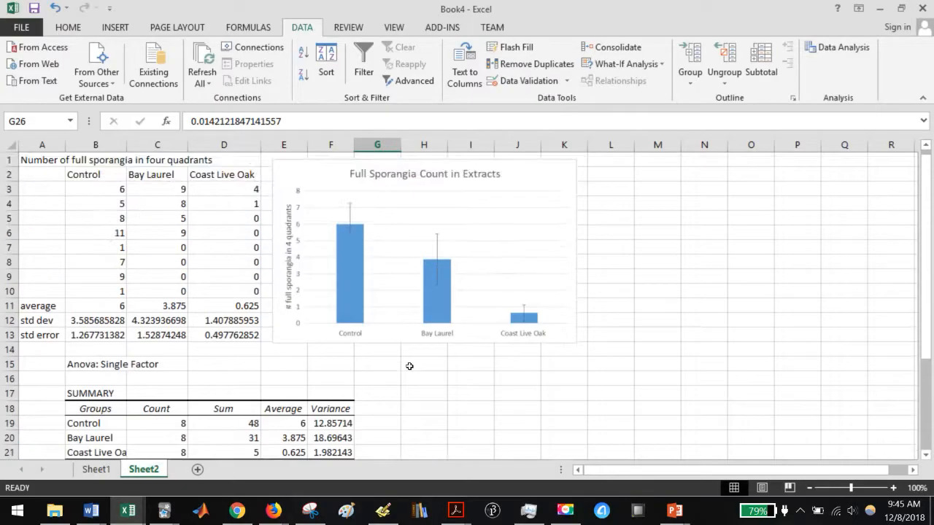
mouse_move(103, 183)
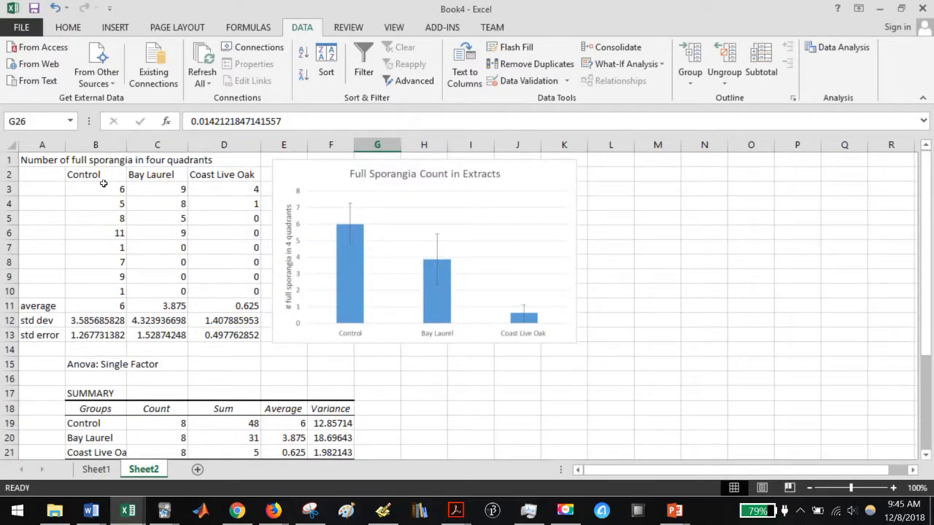
left_click_drag(96, 189, 96, 291)
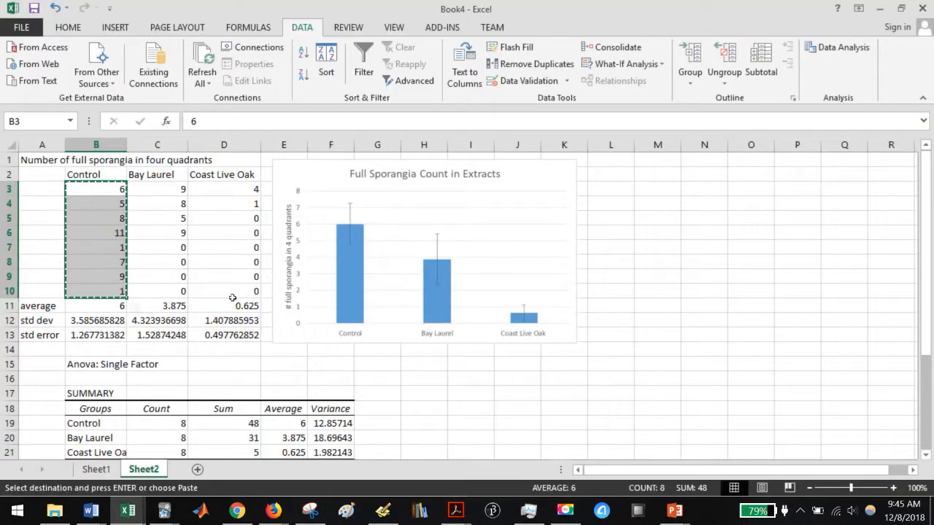
left_click(158, 189)
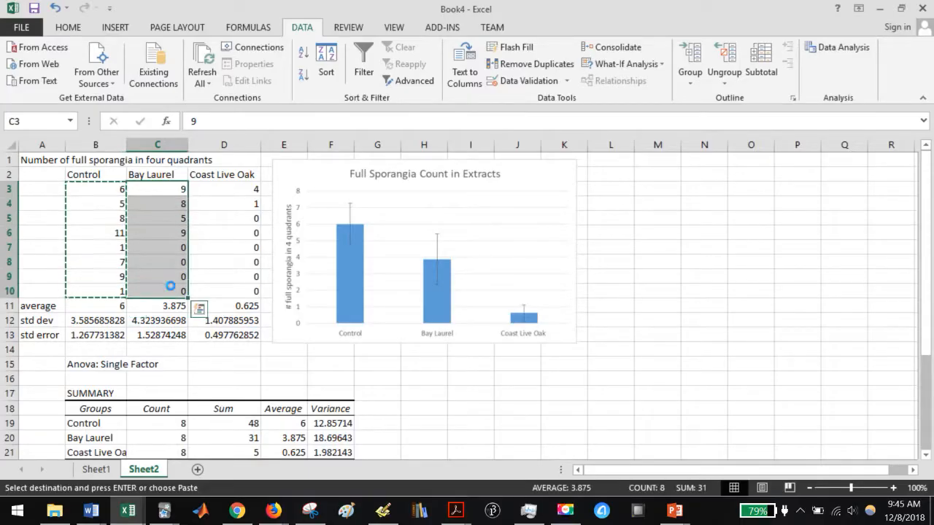
left_click(236, 509)
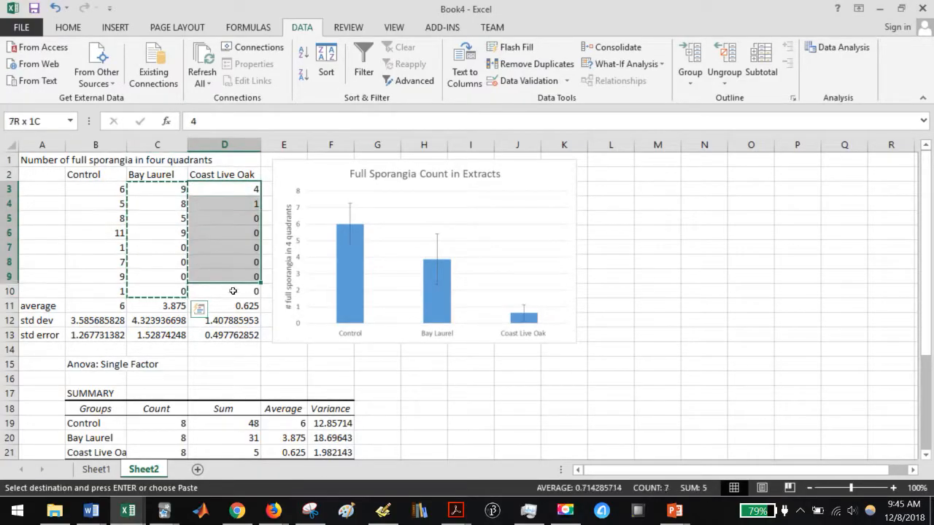
left_click(237, 509)
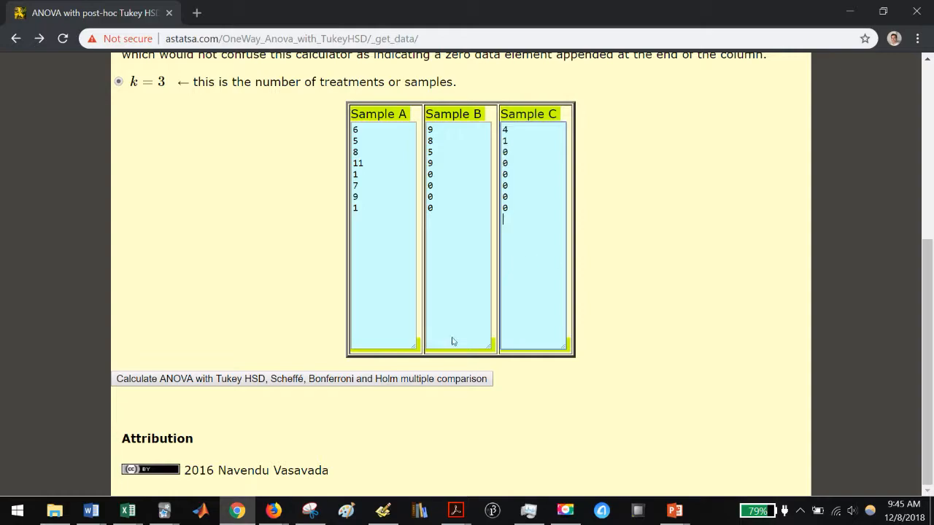
Step: Calculate the sporangia Tukey HSD and scroll to the results showing only A vs C significant
left_click(301, 379)
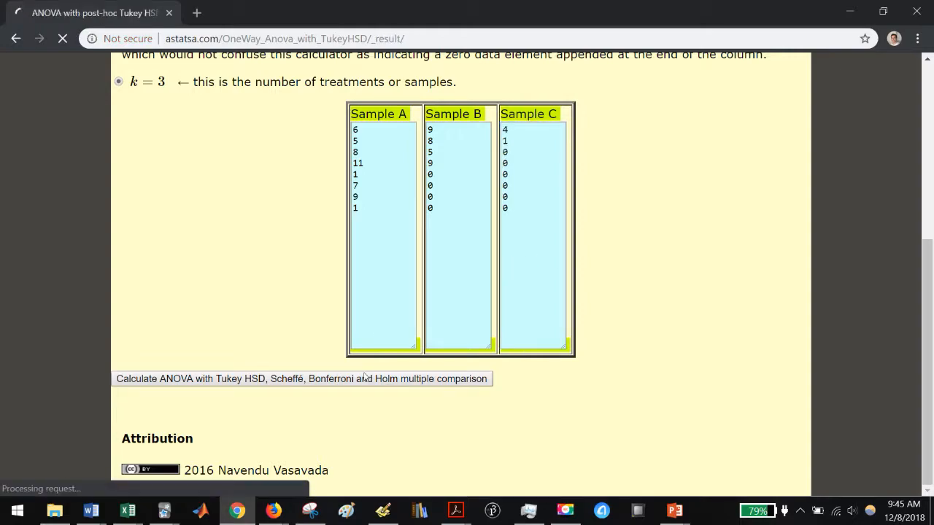
left_click(301, 378)
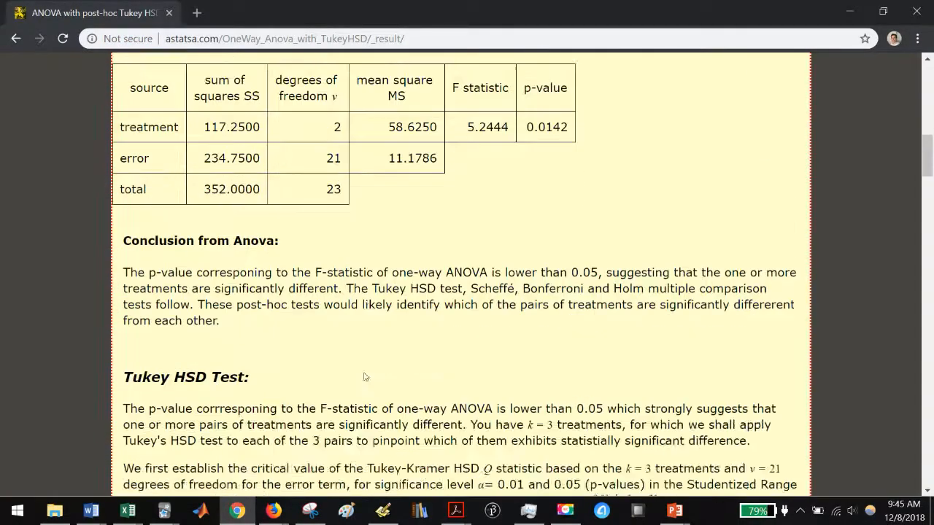
scroll("down", 3)
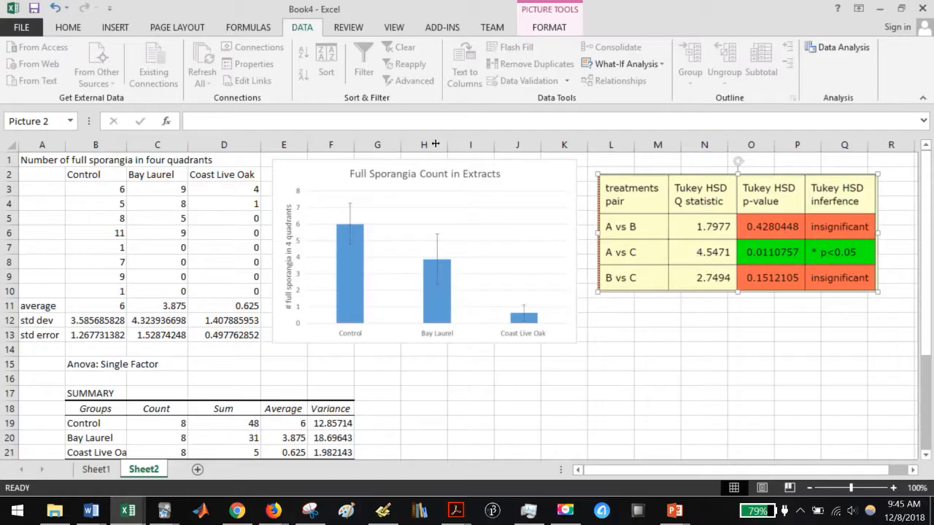
mouse_move(660, 253)
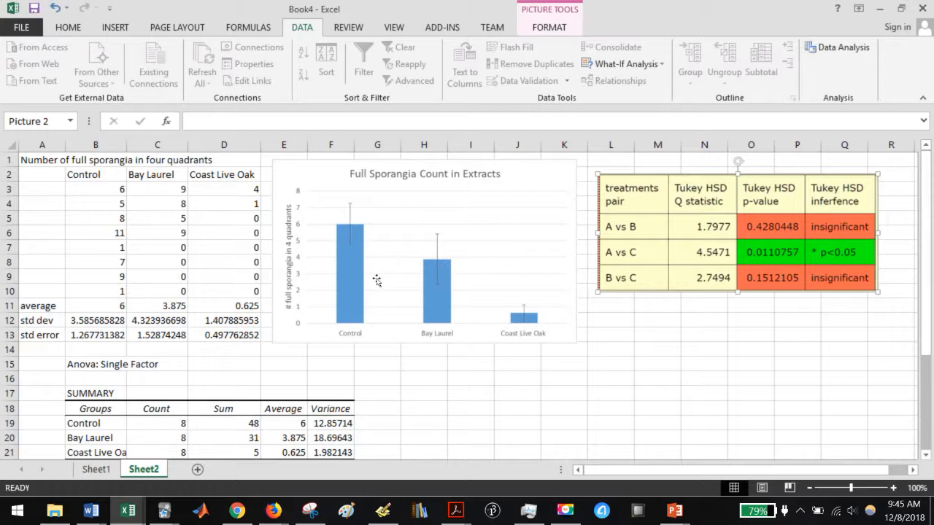
mouse_move(759, 286)
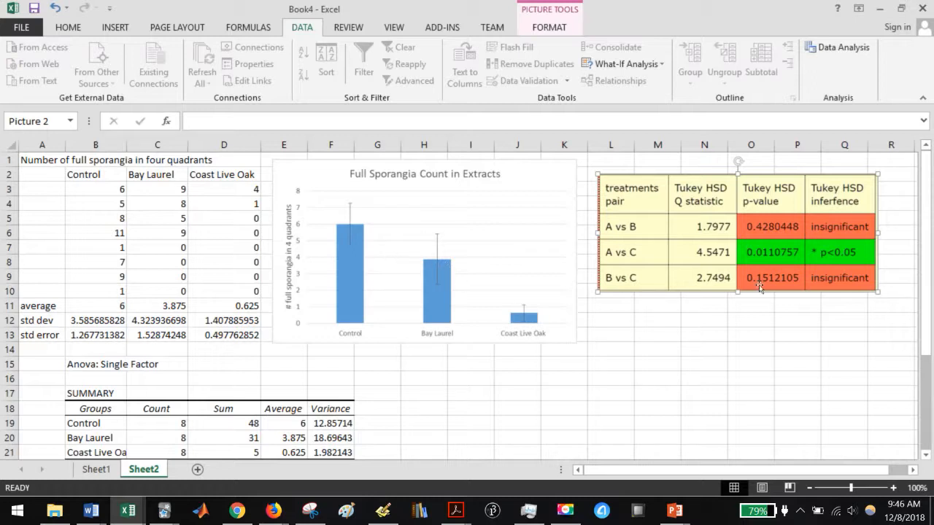